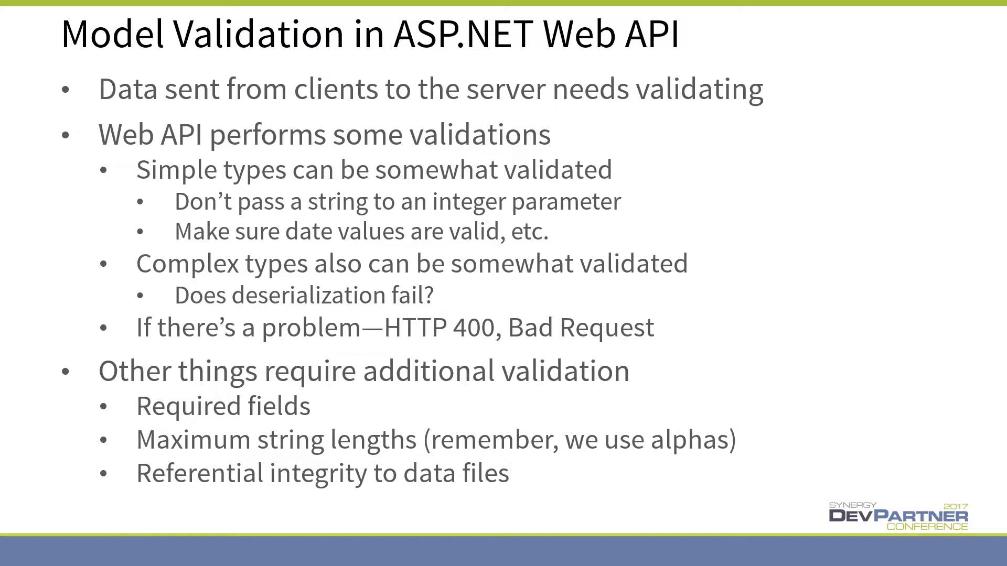
Advance the slide show to the Applying Data Annotations to Models slide.
{"action": "key", "text": "Right"}
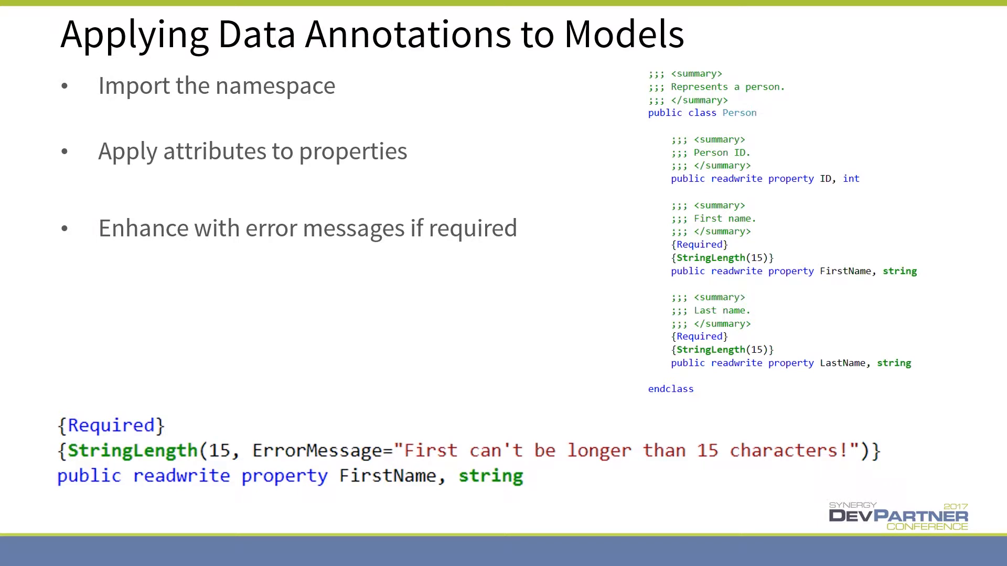
{"action": "key", "text": "Right"}
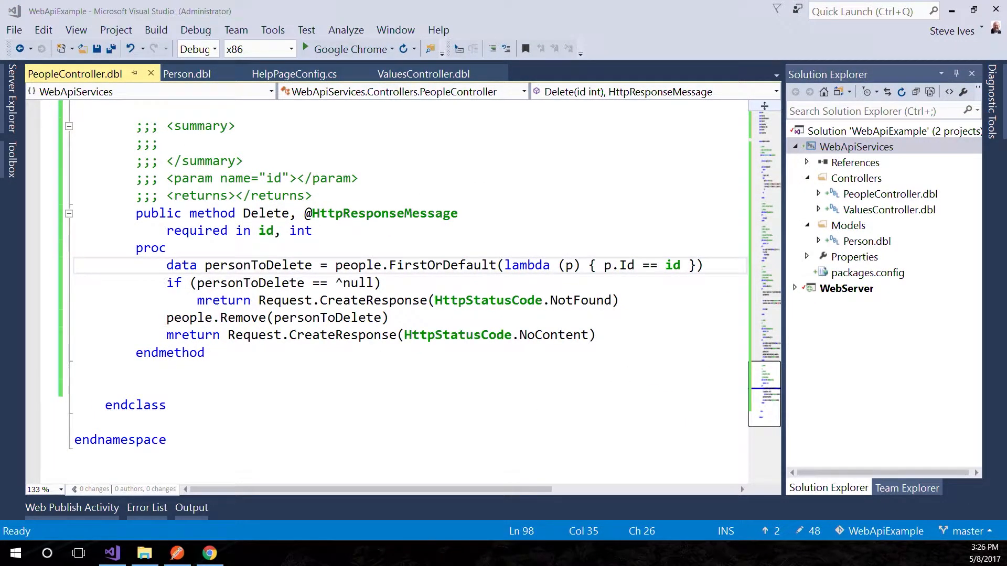
Add a {required} attribute above the FirstName property in Person.dbl.
{"action": "left_click", "coordinate": [186, 73]}
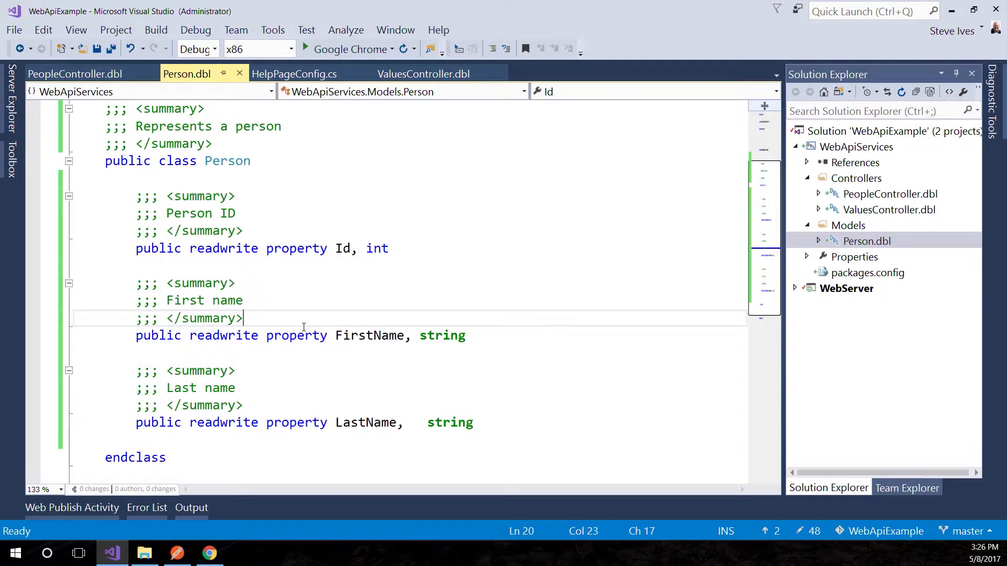
{"action": "type", "text": "{"}
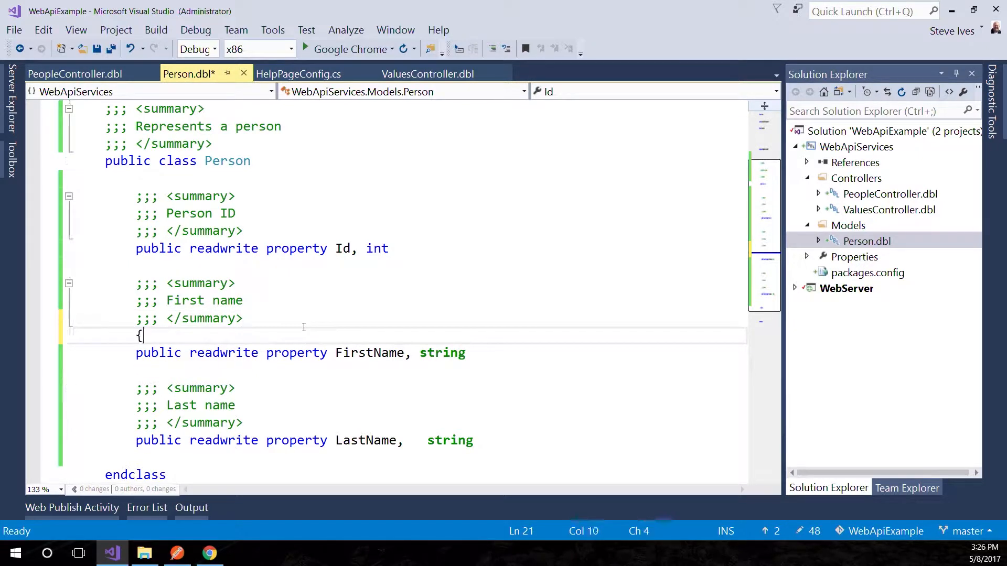
{"action": "type", "text": "required"}
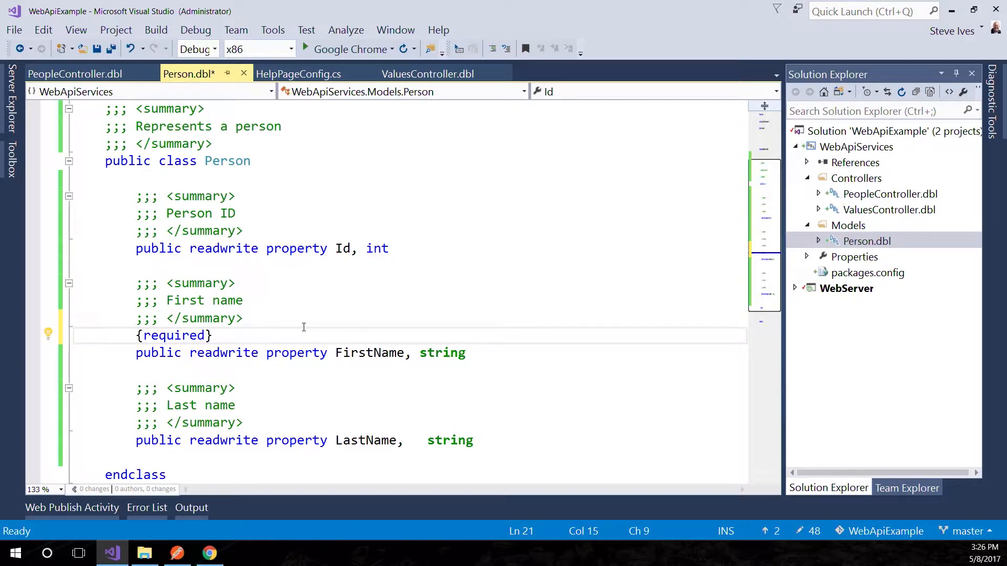
{"action": "left_click", "coordinate": [186, 335]}
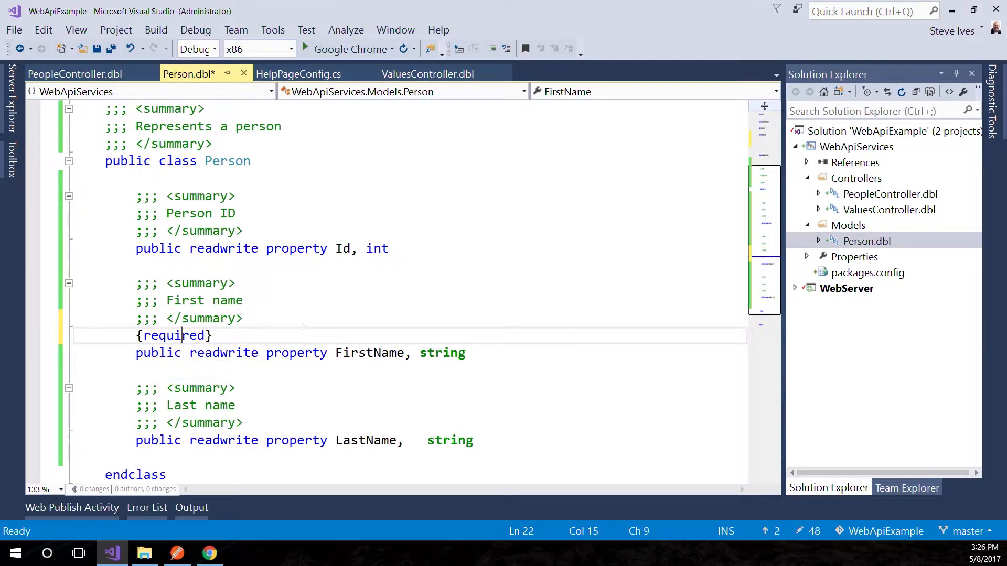
{"action": "left_click", "coordinate": [182, 319]}
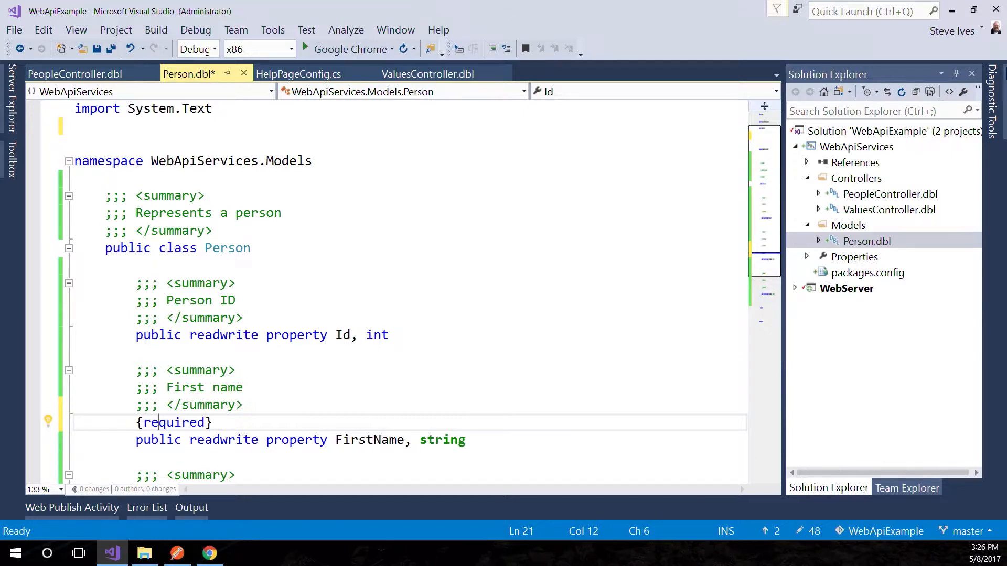
Add a framework reference to System.ComponentModel.DataAnnotations in WebApiServices.
{"action": "right_click", "coordinate": [854, 161]}
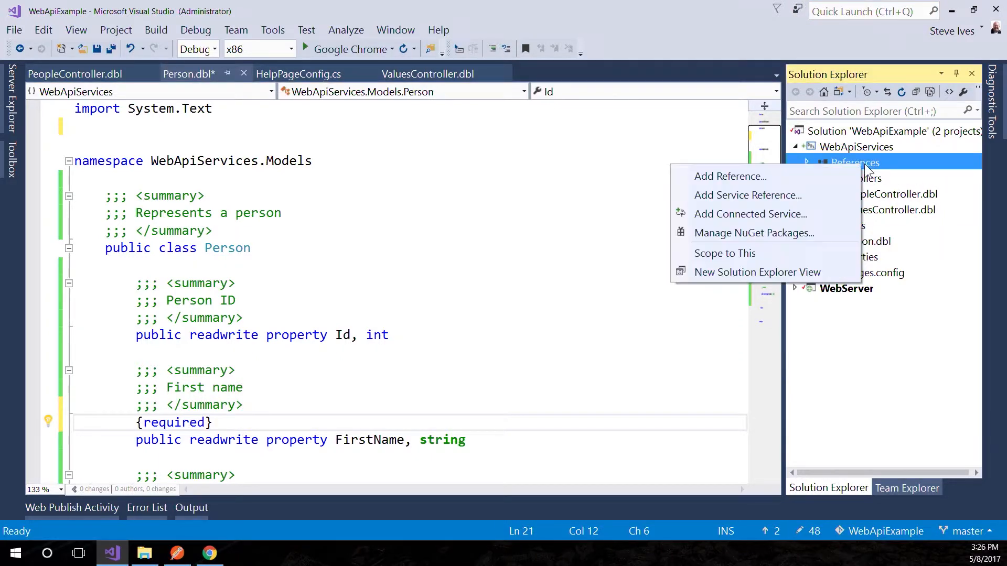
{"action": "left_click", "coordinate": [730, 176]}
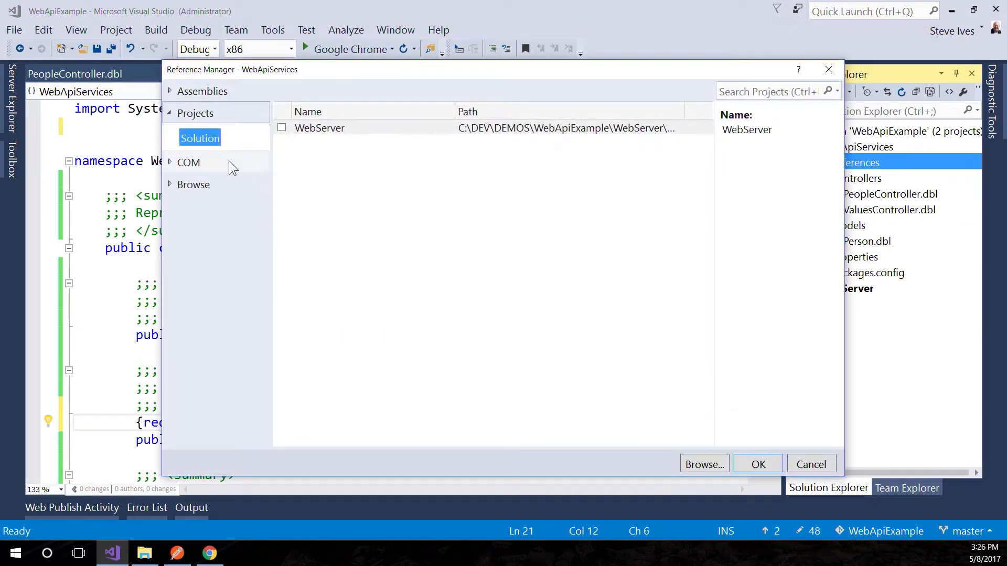
{"action": "left_click", "coordinate": [202, 90]}
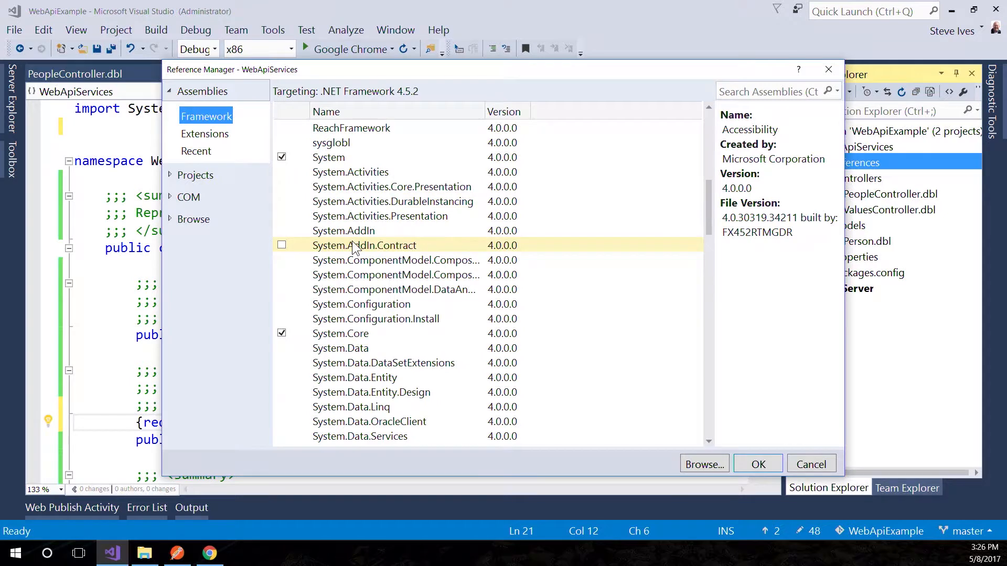
{"action": "left_click", "coordinate": [394, 289]}
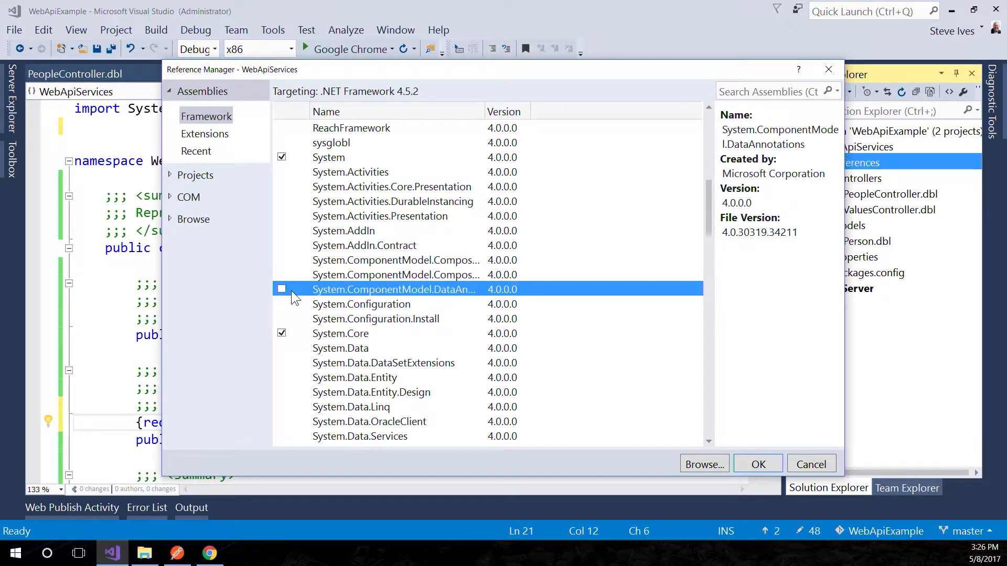
{"action": "left_click", "coordinate": [281, 289]}
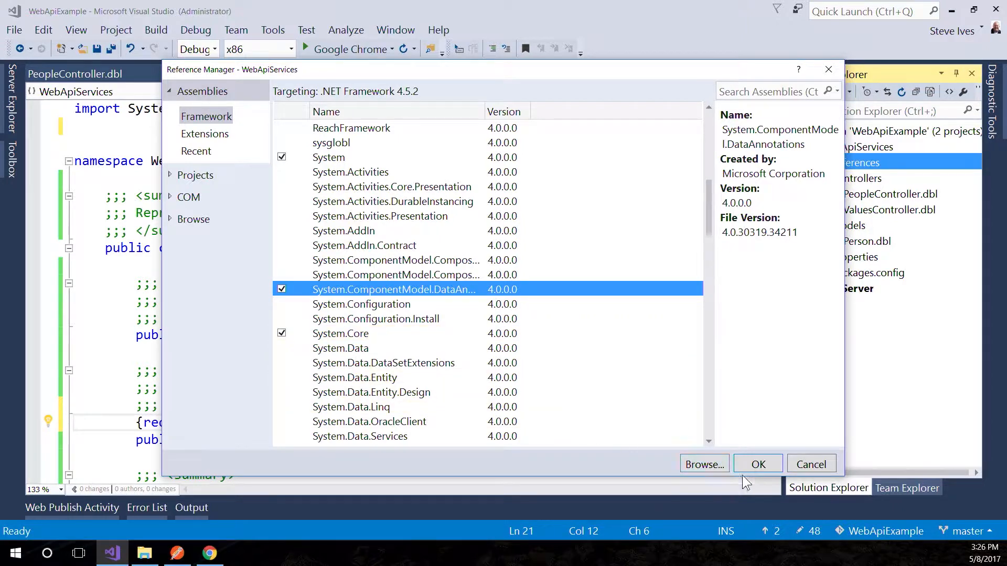
{"action": "left_click", "coordinate": [757, 463]}
{"action": "type", "text": "import System.ComponentModel"}
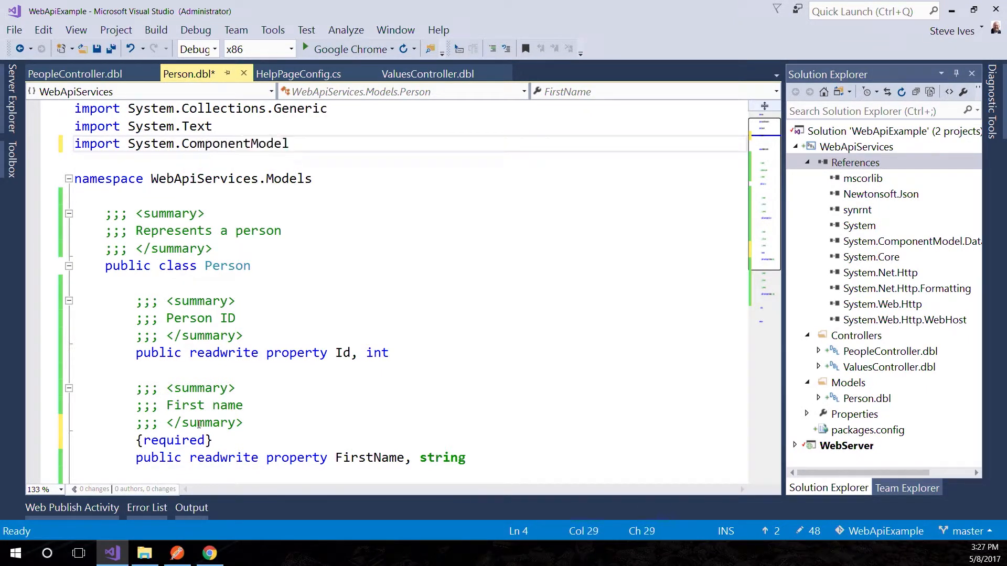
Finish the DataAnnotations import, add {StringLength(15)} and {required} attributes to the name properties, and save.
{"action": "type", "text": ".DataAnnotations"}
{"action": "type", "text": "{"}
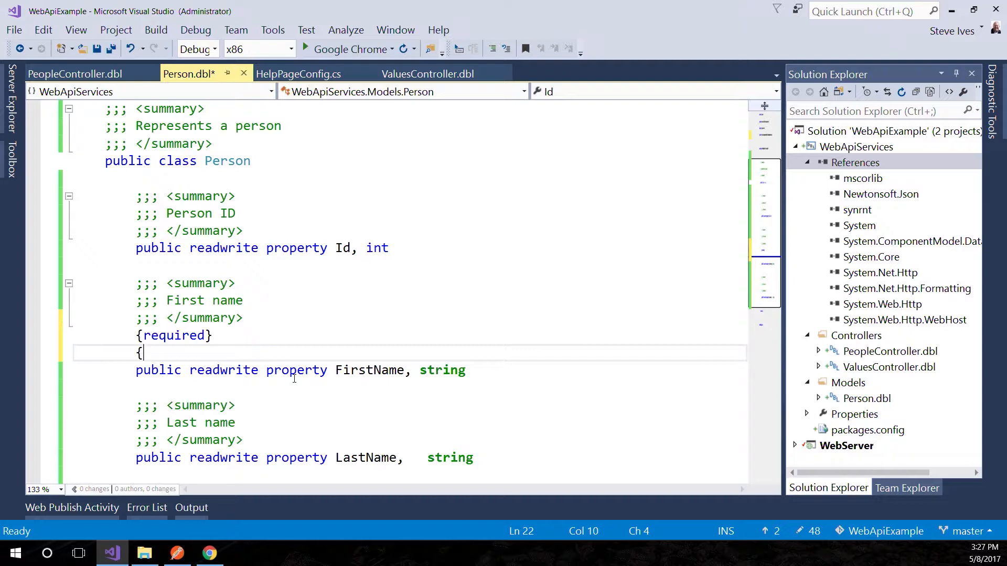
{"action": "type", "text": "StringLength"}
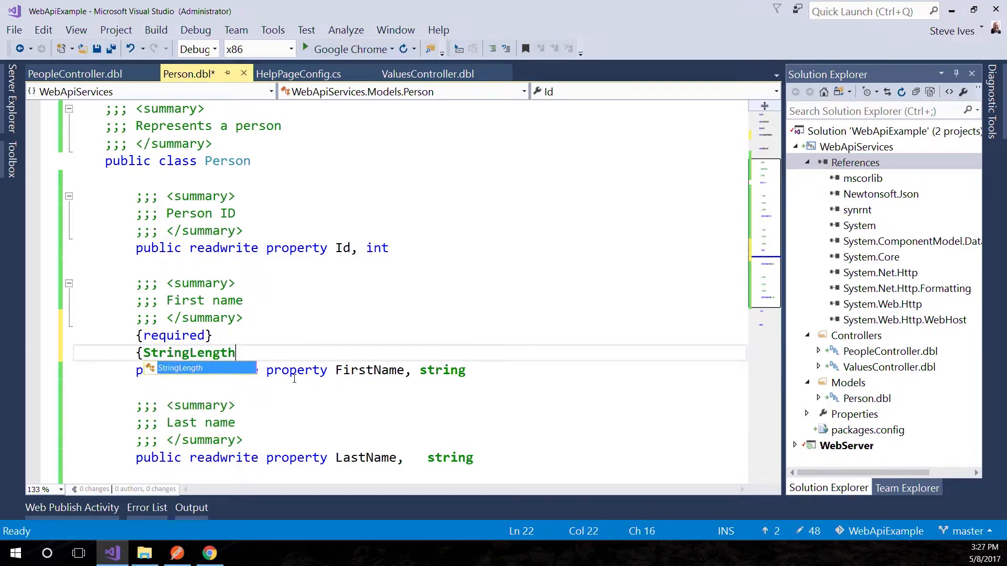
{"action": "type", "text": "(1"}
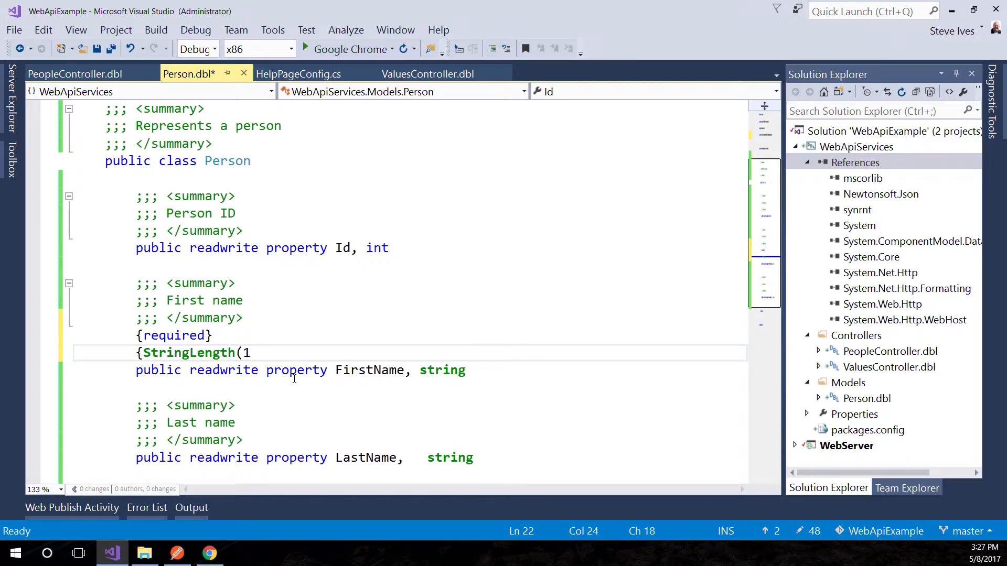
{"action": "type", "text": "5)}"}
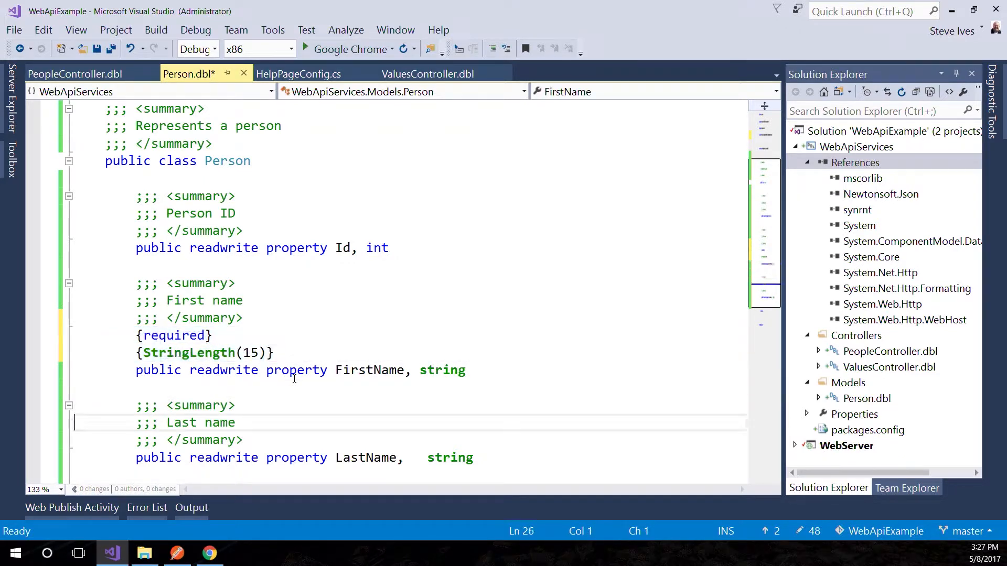
{"action": "type", "text": "{required}"}
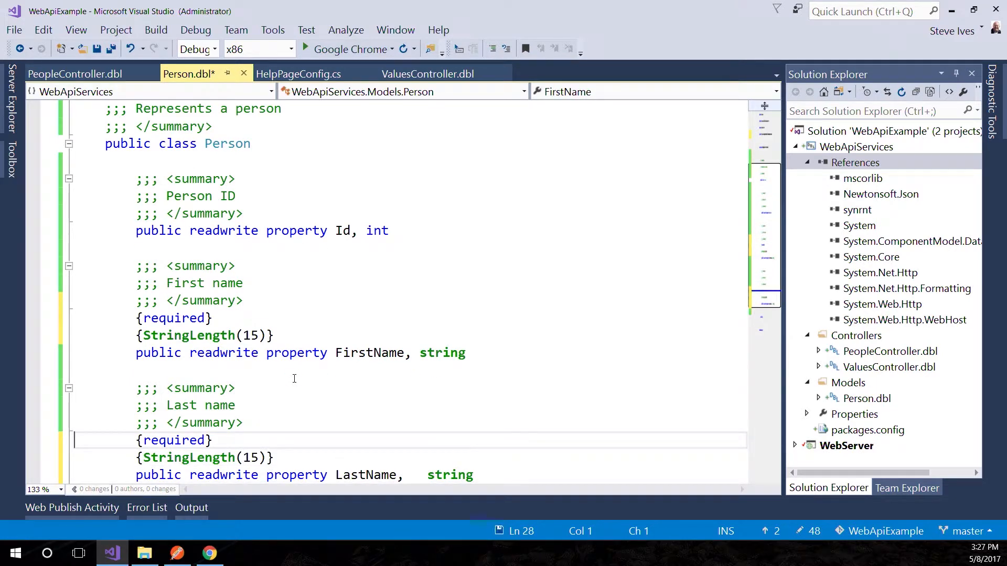
{"action": "key", "text": "ctrl+s"}
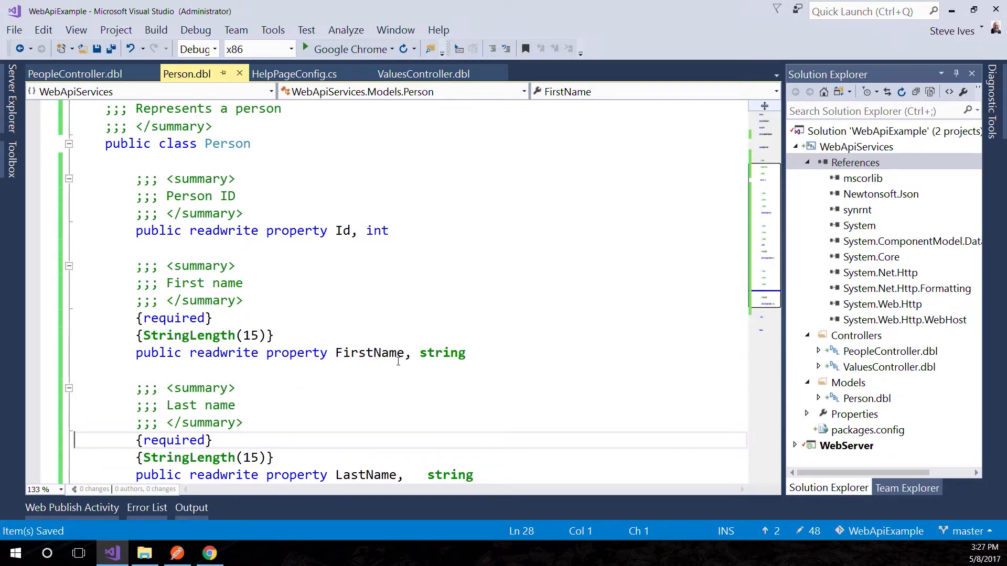
{"action": "scroll", "scroll_direction": "down", "scroll_amount": 3}
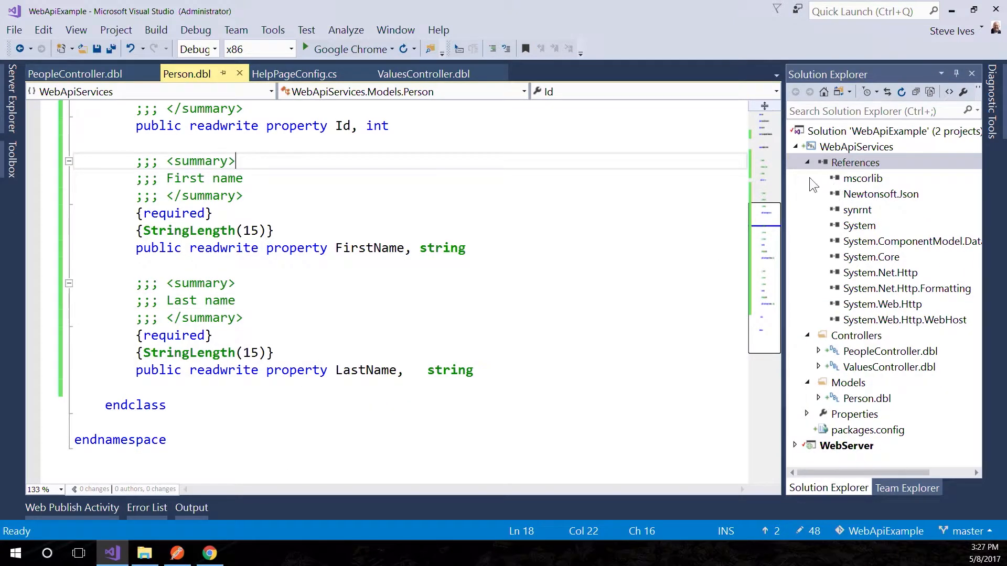
Add an 'if (!ModelState.IsValid)' BadRequest return to PeopleController's Post and build the solution.
{"action": "left_click", "coordinate": [808, 163]}
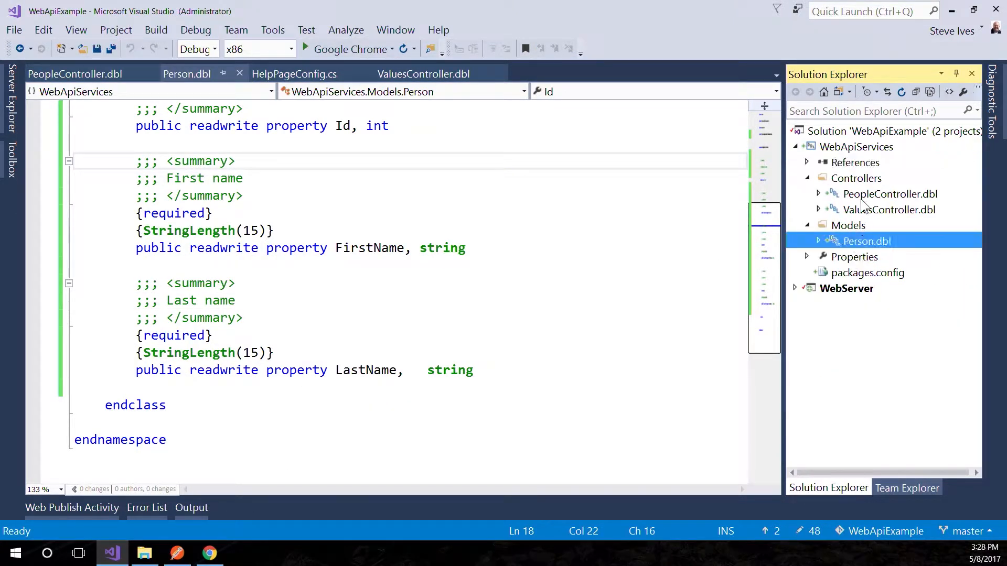
{"action": "left_click", "coordinate": [74, 74]}
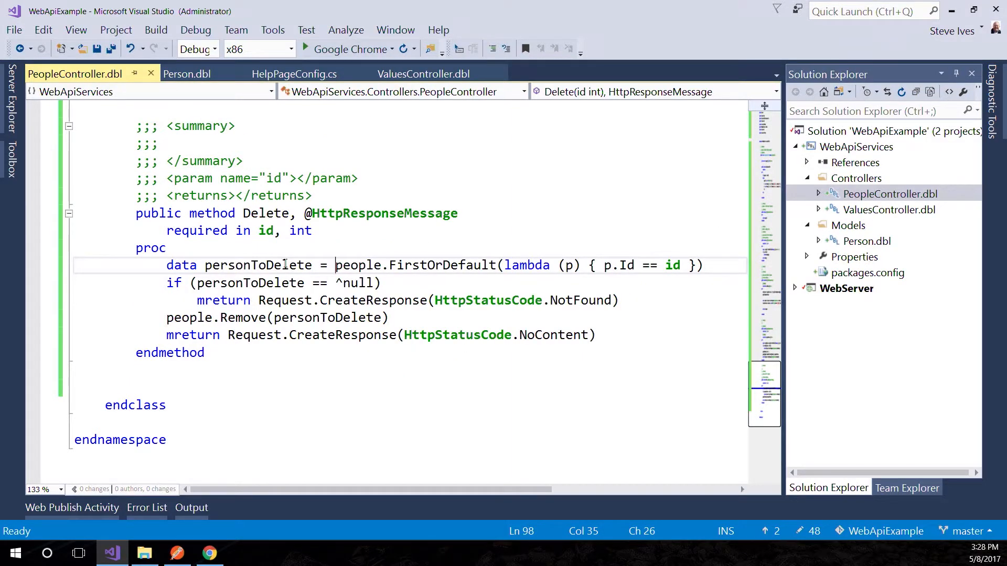
{"action": "scroll", "scroll_direction": "up", "scroll_amount": 3}
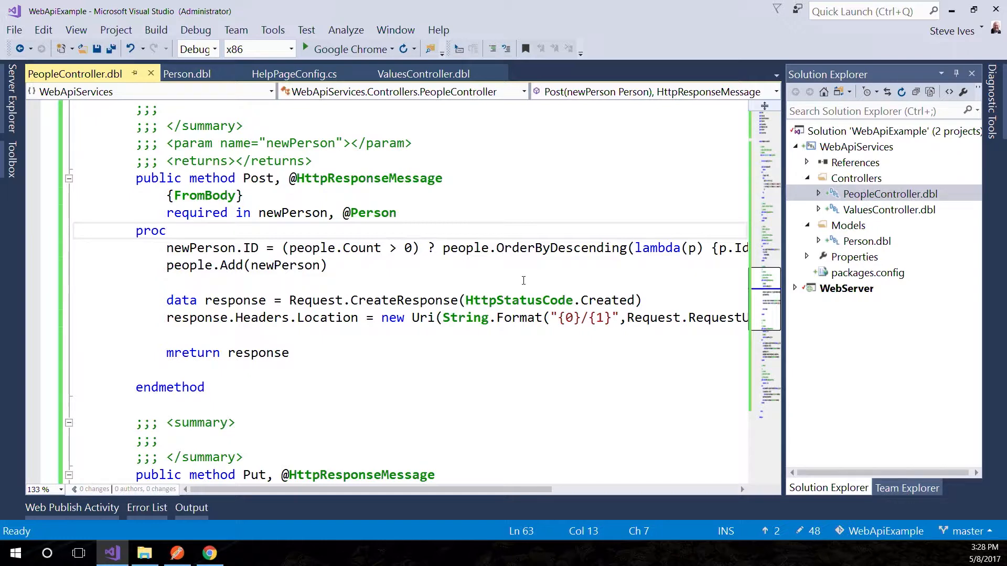
{"action": "key", "text": "enter"}
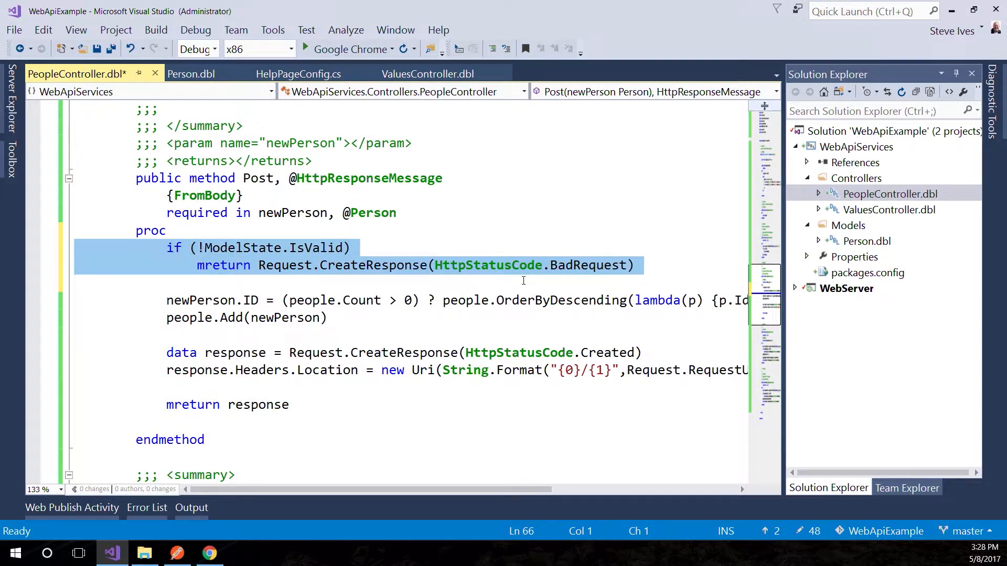
{"action": "left_click", "coordinate": [167, 335]}
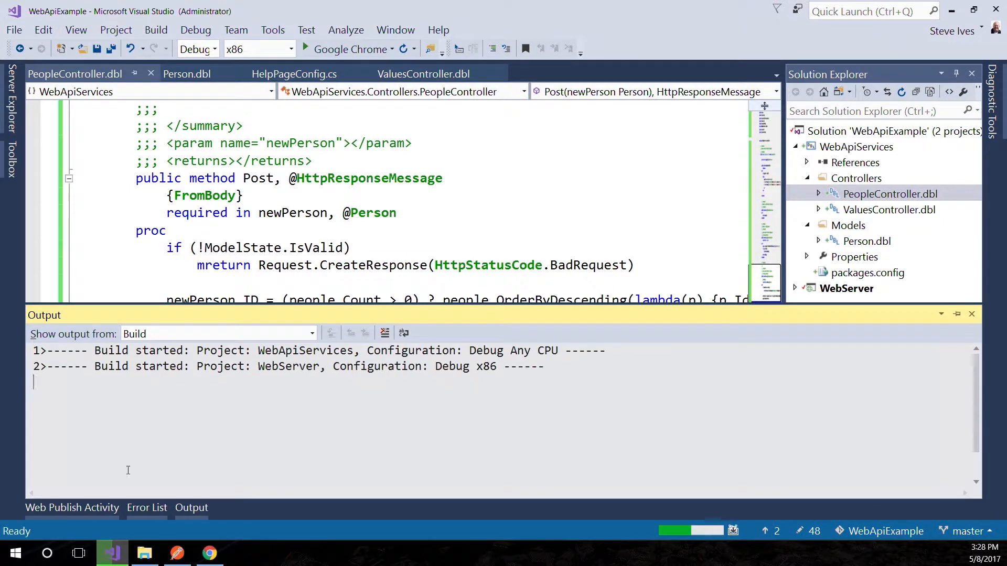
{"action": "left_click", "coordinate": [176, 552]}
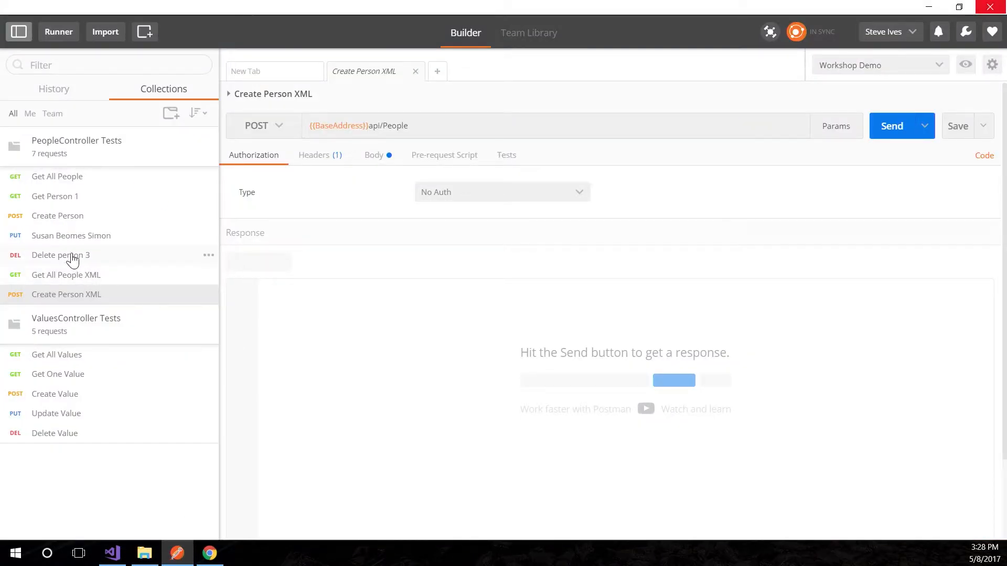
Review the Create Person JSON body and send the Get All People request.
{"action": "left_click", "coordinate": [56, 214]}
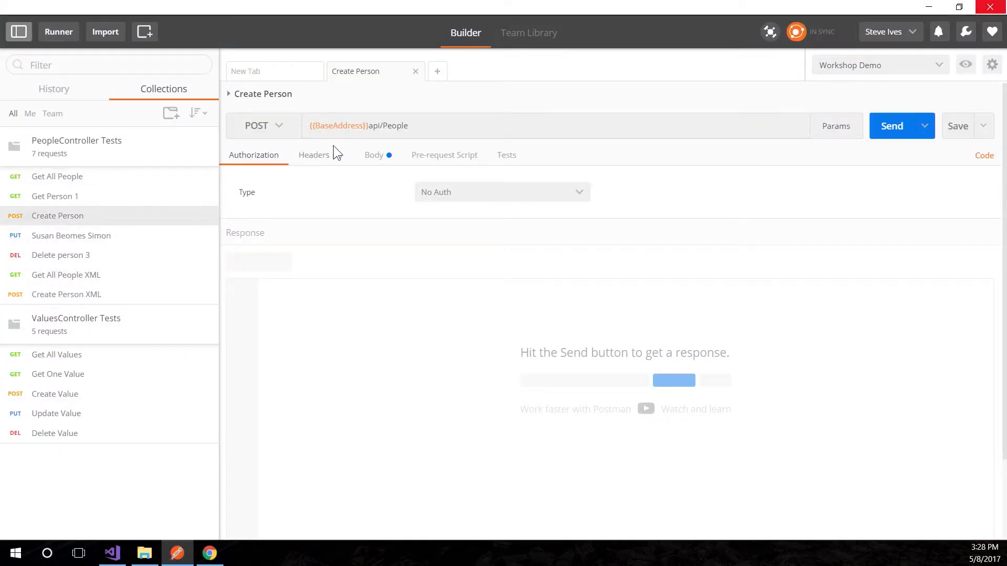
{"action": "left_click", "coordinate": [373, 155]}
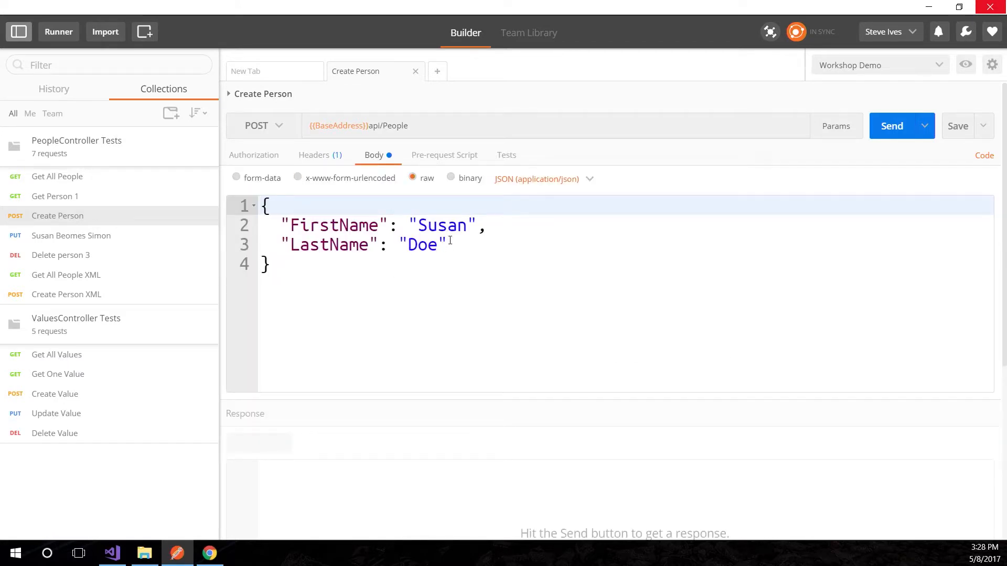
{"action": "left_click", "coordinate": [57, 176]}
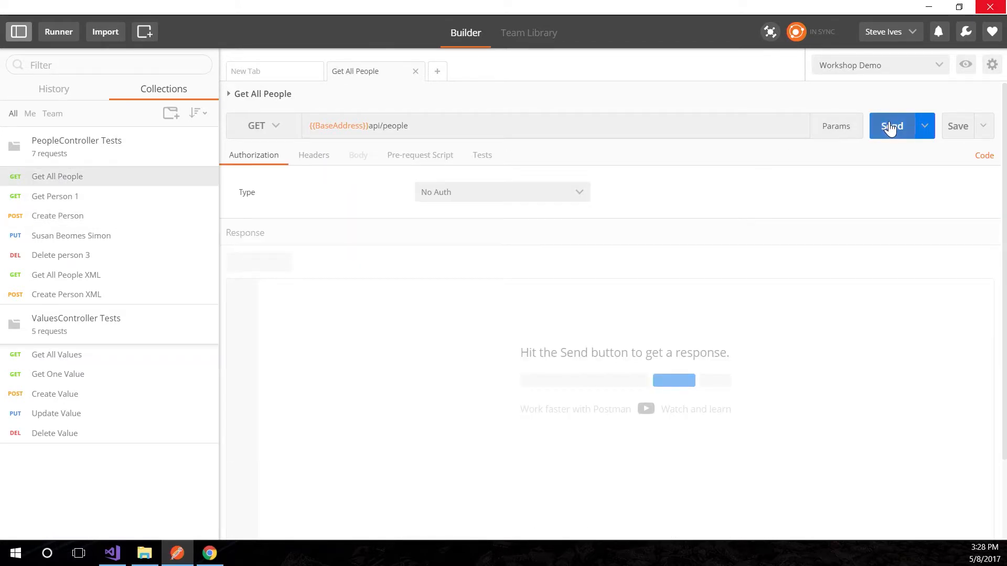
{"action": "left_click", "coordinate": [891, 126]}
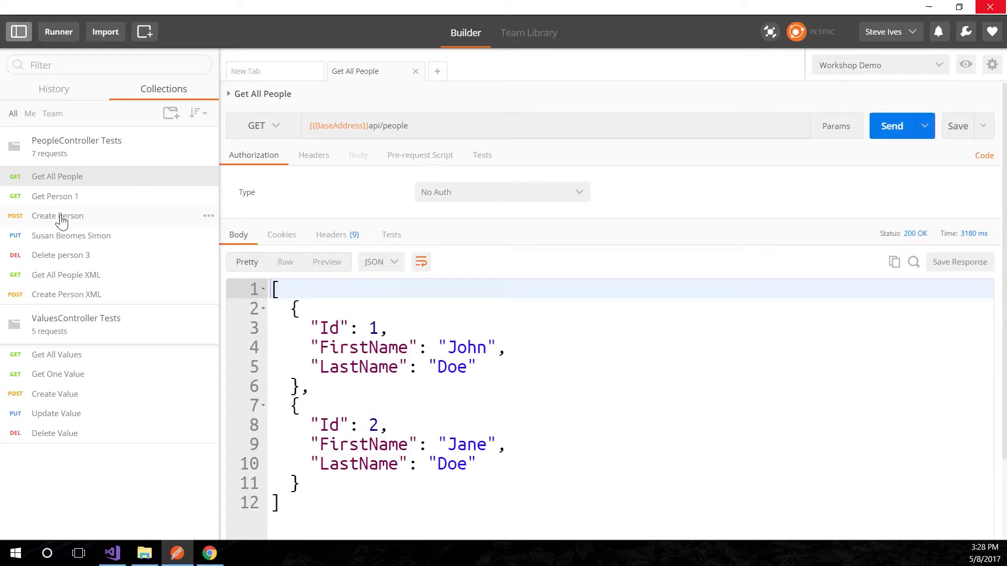
Send Create Person with an overlong FirstName, then with FirstName removed, both returning 400 Bad Request.
{"action": "left_click", "coordinate": [57, 215]}
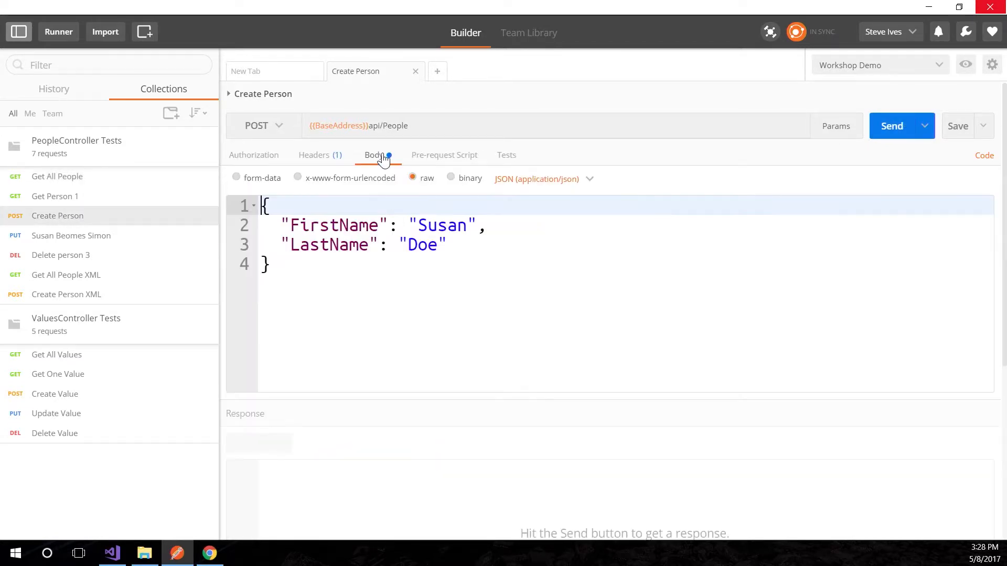
{"action": "left_click", "coordinate": [429, 226]}
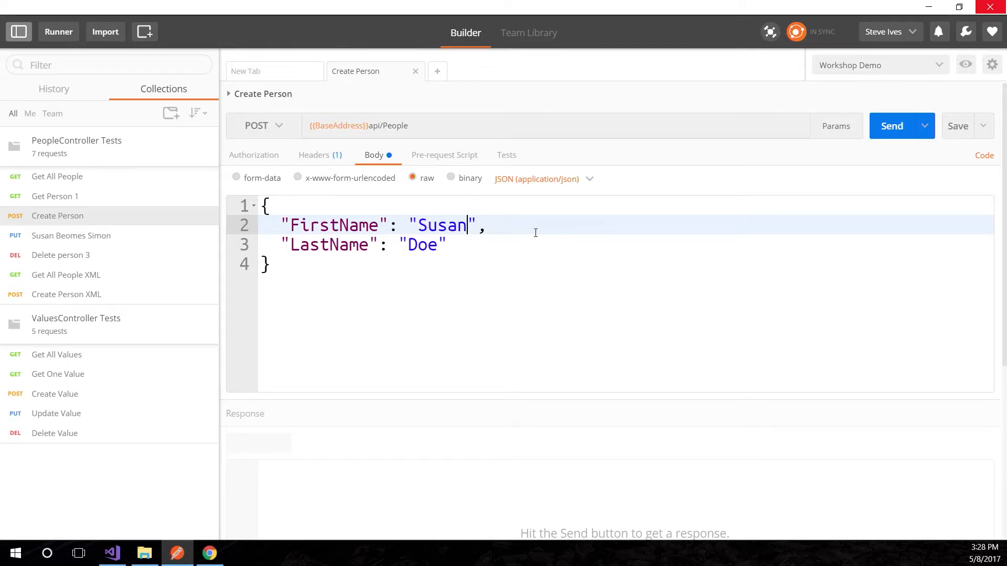
{"action": "type", "text": "sdufhiksdhfishdifu hisdufhiusdhfiushdif"}
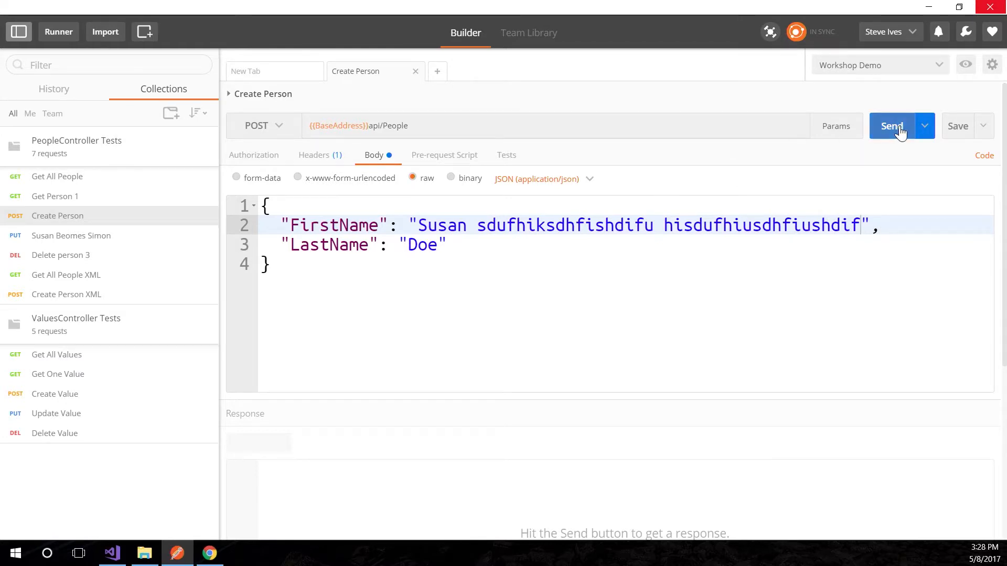
{"action": "left_click", "coordinate": [891, 126]}
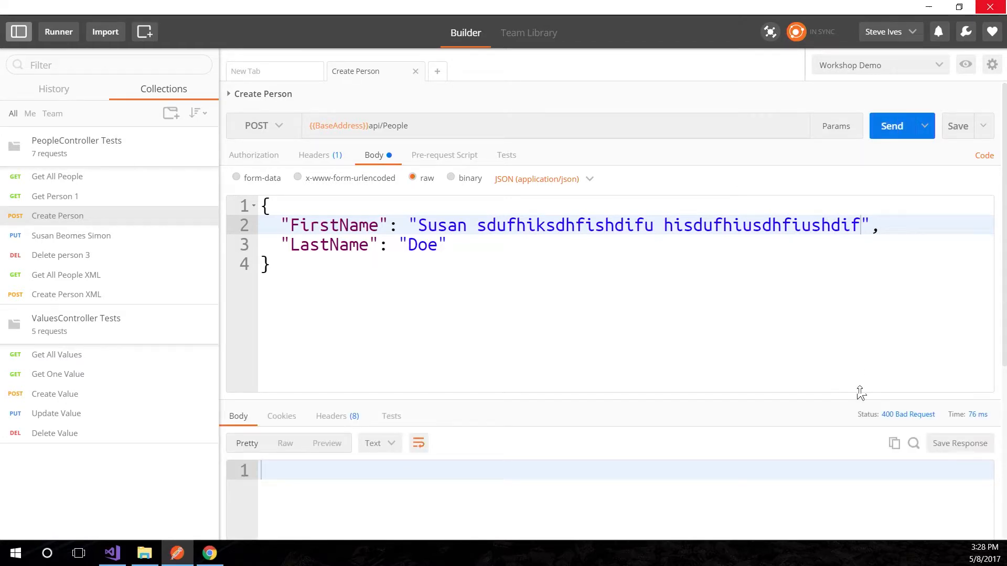
{"action": "mouse_move", "coordinate": [857, 388]}
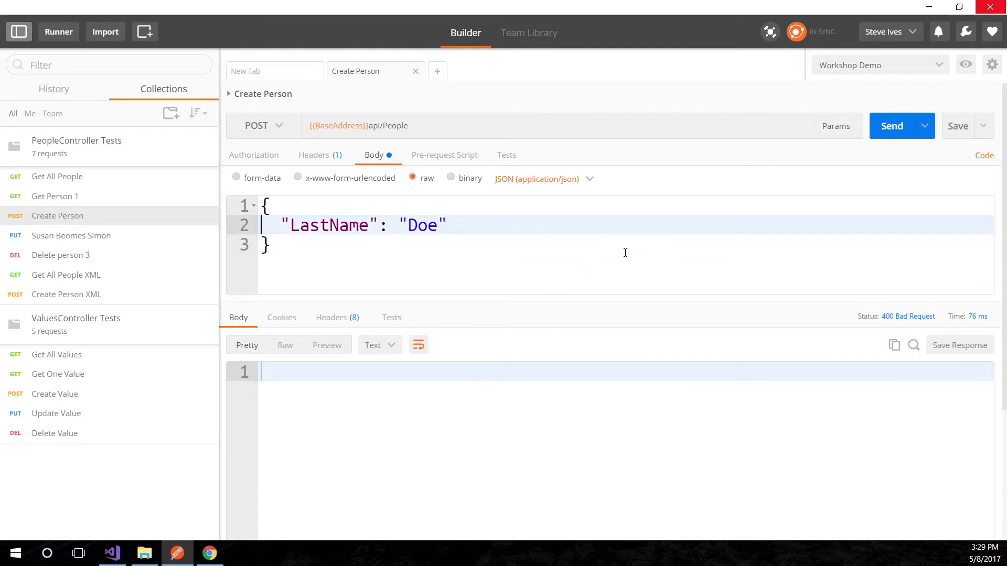
{"action": "left_click", "coordinate": [891, 125]}
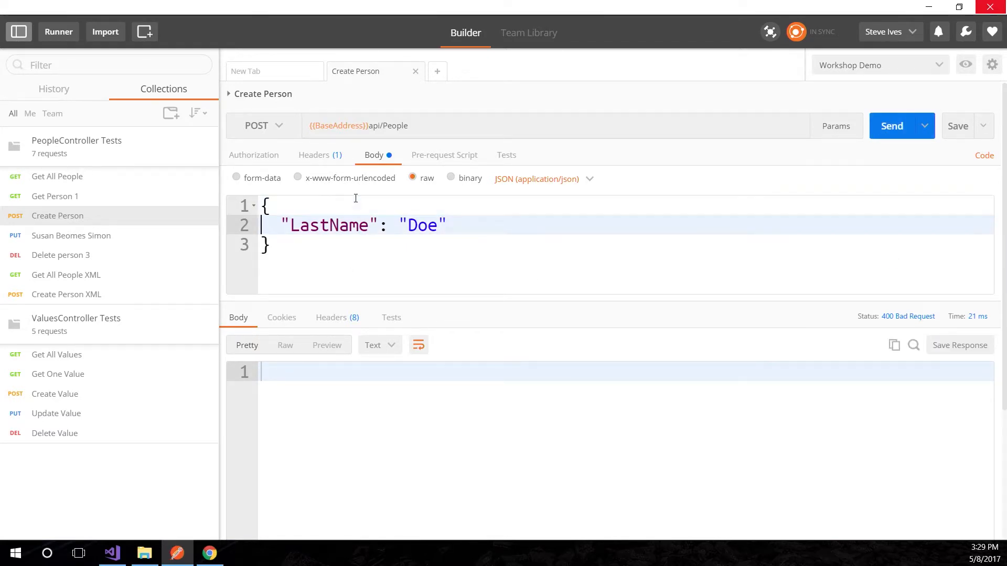
{"action": "type", "text": "\"FirstName\": \"Susan\","}
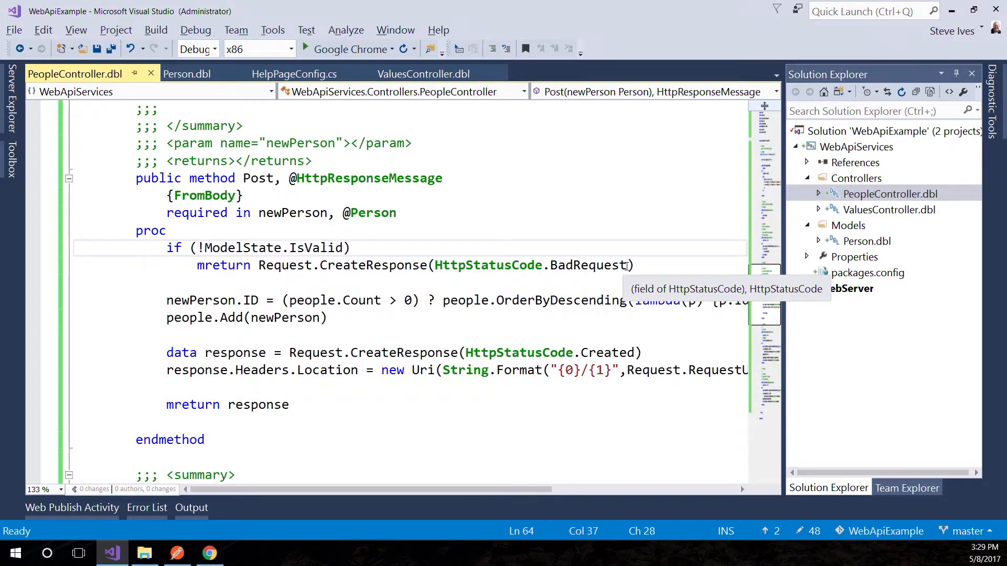
Pass ModelState as a second argument to CreateResponse(HttpStatusCode.BadRequest).
{"action": "type", "text": ","}
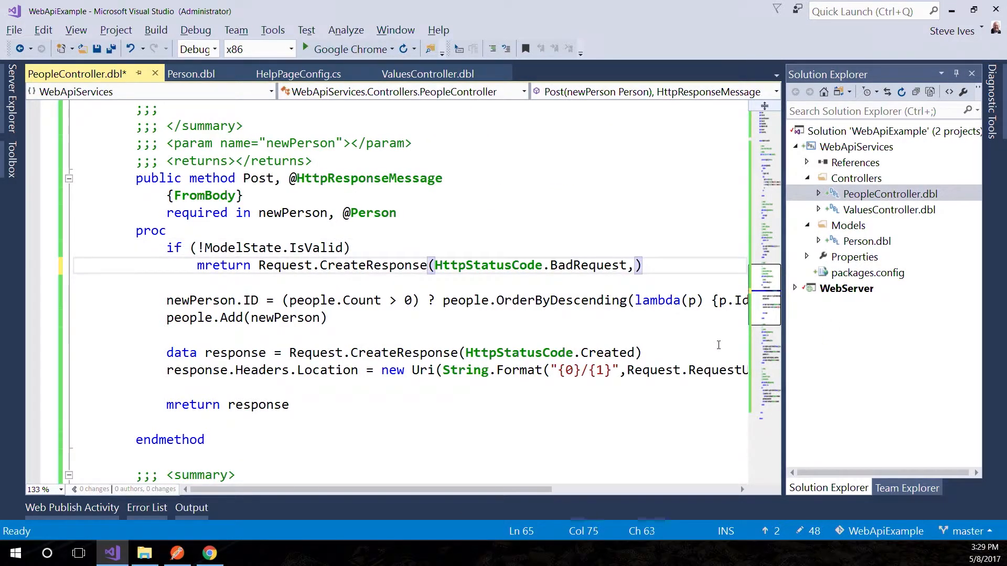
{"action": "type", "text": "ModelState"}
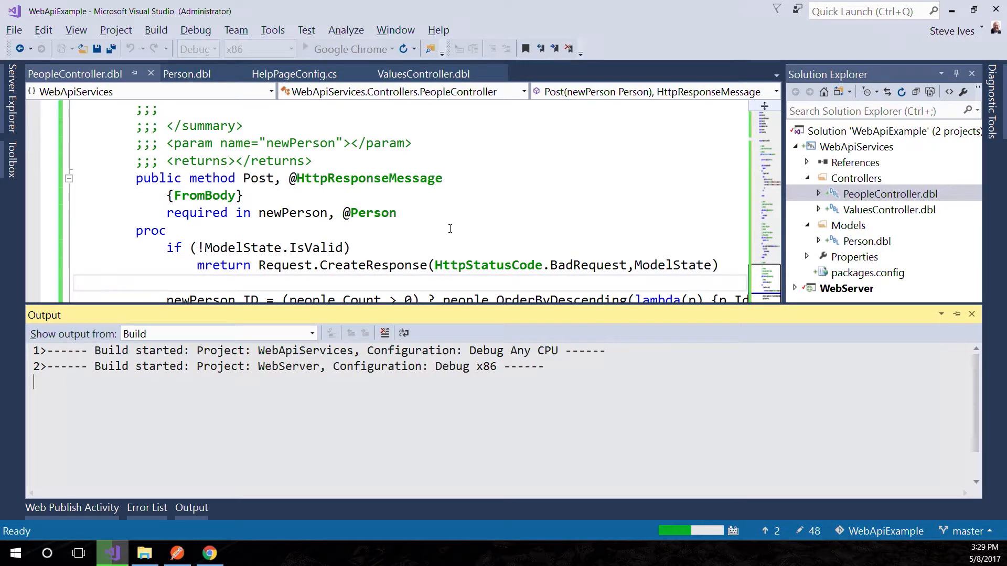
Rerun Get All People in Postman and return to the Create Person request body.
{"action": "left_click", "coordinate": [176, 552]}
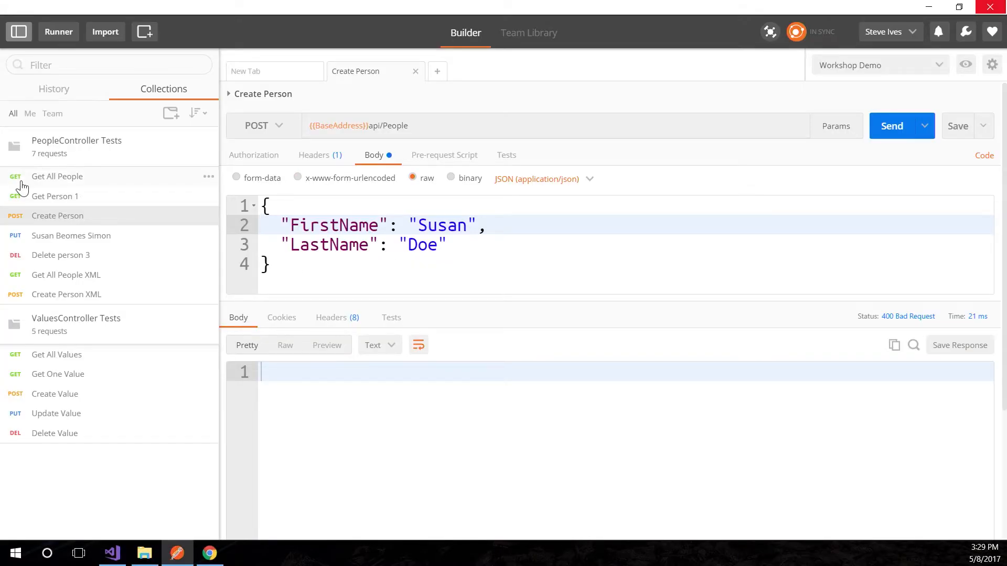
{"action": "left_click", "coordinate": [57, 176]}
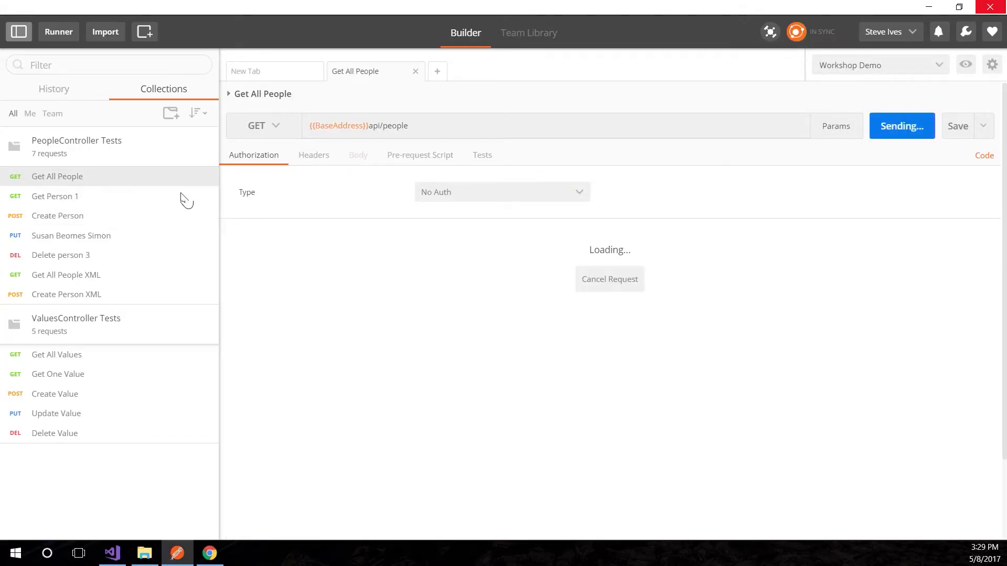
{"action": "left_click", "coordinate": [56, 215]}
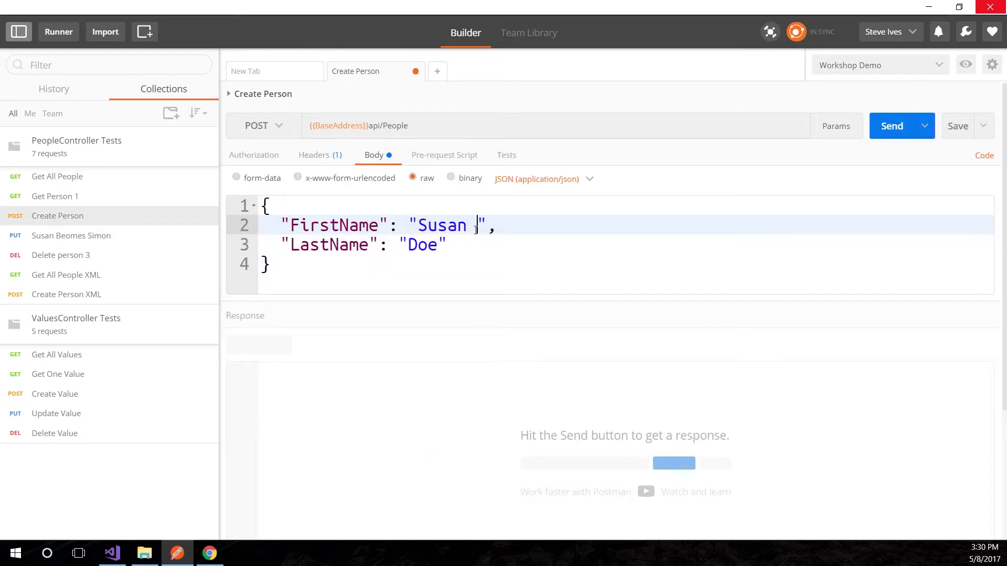
{"action": "left_click", "coordinate": [901, 126]}
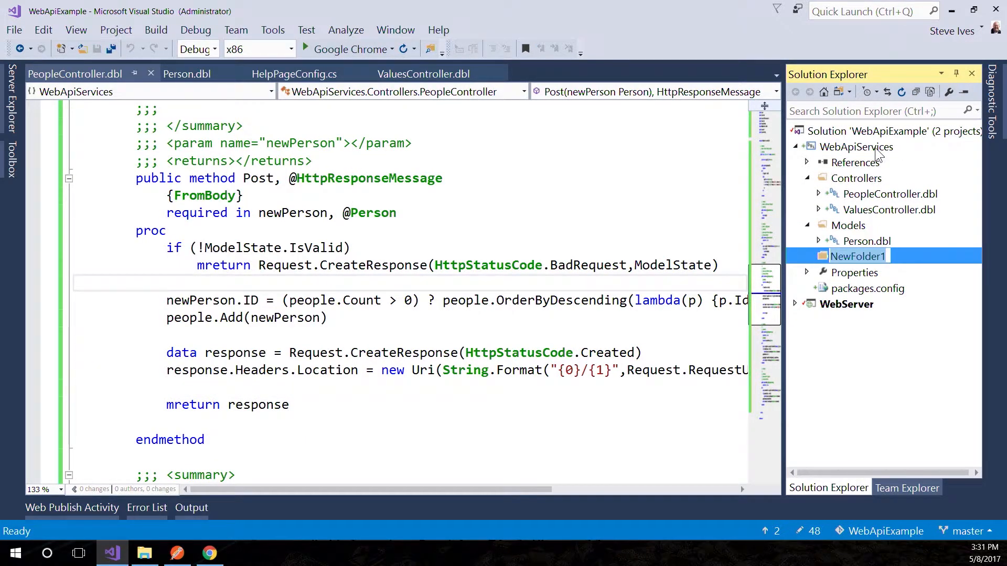
Name the folder Filters and add a ValidateModelAttribute class file to it.
{"action": "type", "text": "Filters"}
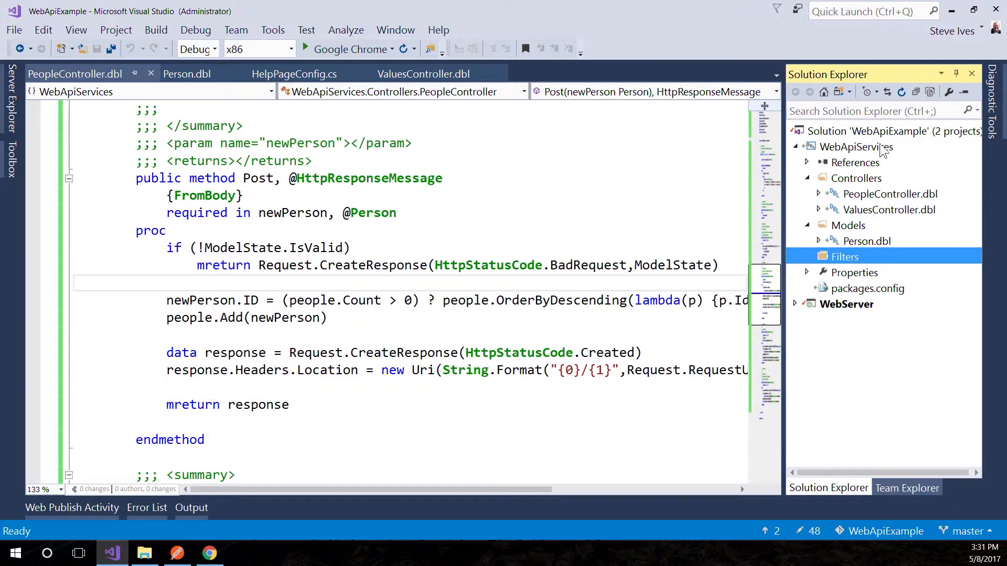
{"action": "mouse_move", "coordinate": [832, 276]}
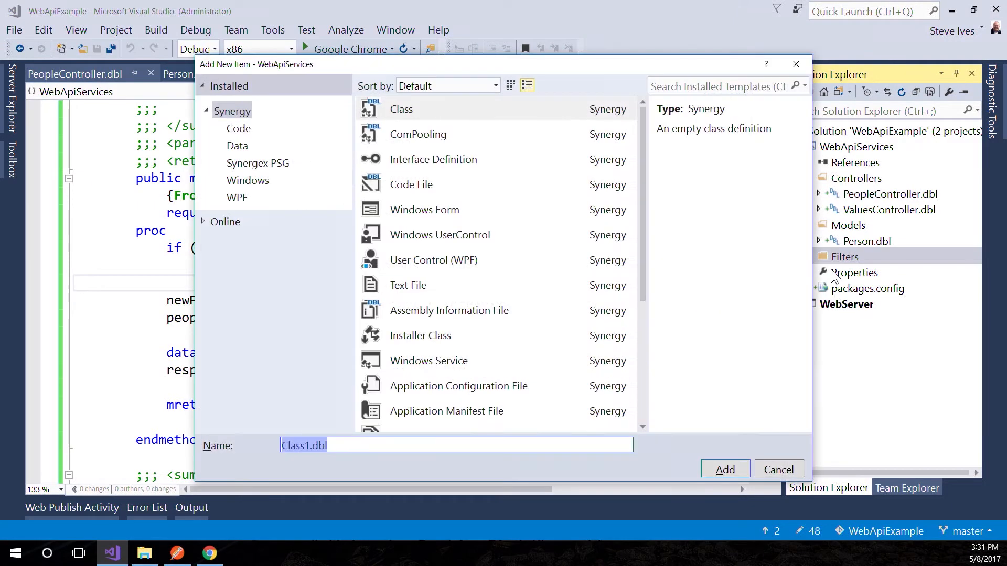
{"action": "type", "text": "ValidateModelAttribute"}
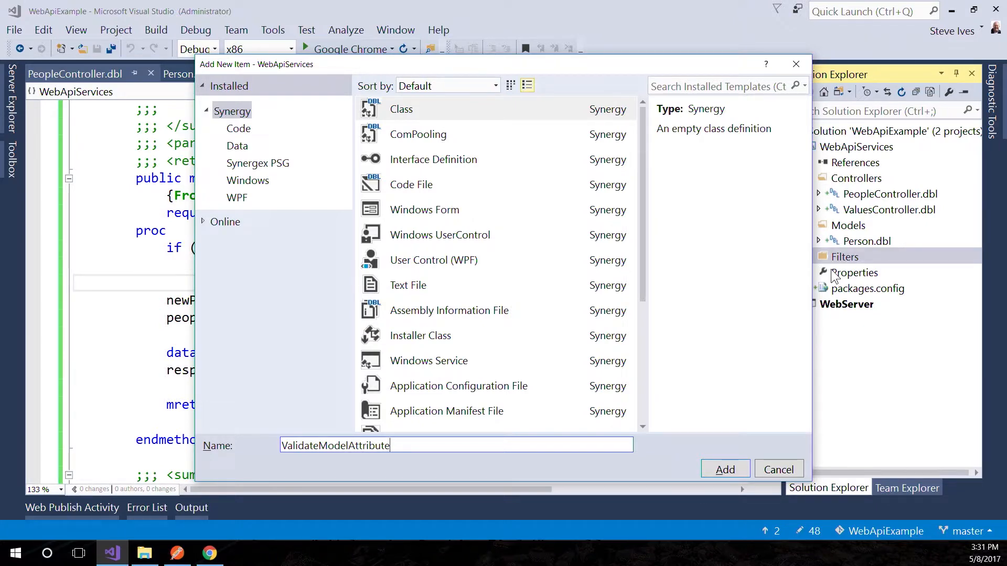
{"action": "left_click", "coordinate": [725, 470]}
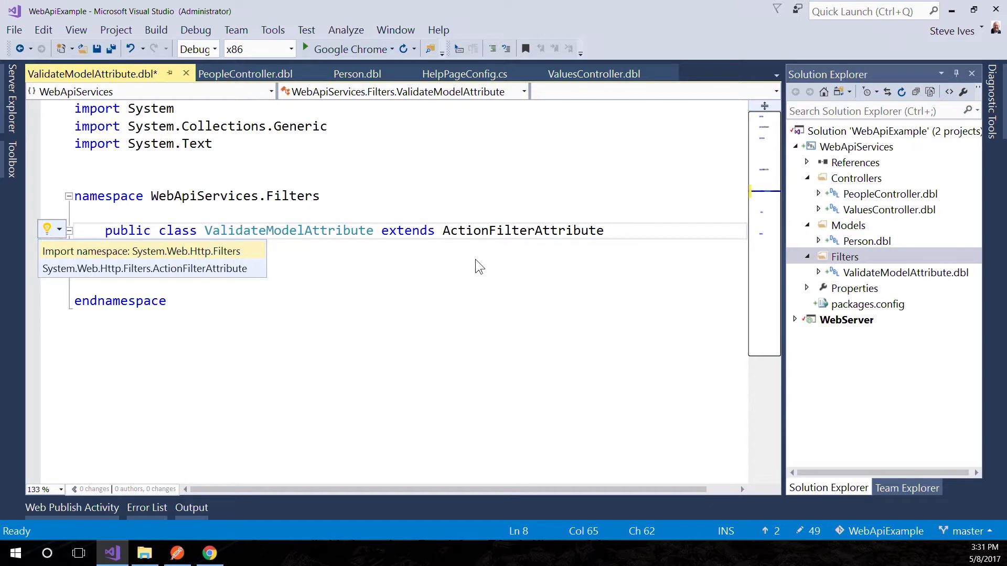
Import System.Web.Http.Filters and declare an OnActionExecuting override taking an HttpActionContext.
{"action": "left_click", "coordinate": [141, 250]}
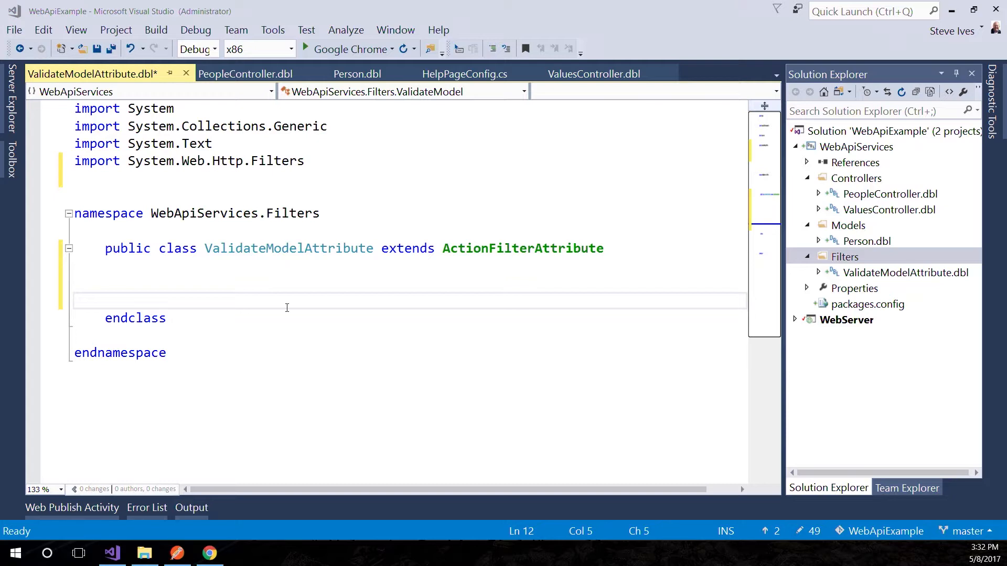
{"action": "type", "text": "public override method OnActionExecuting, void"}
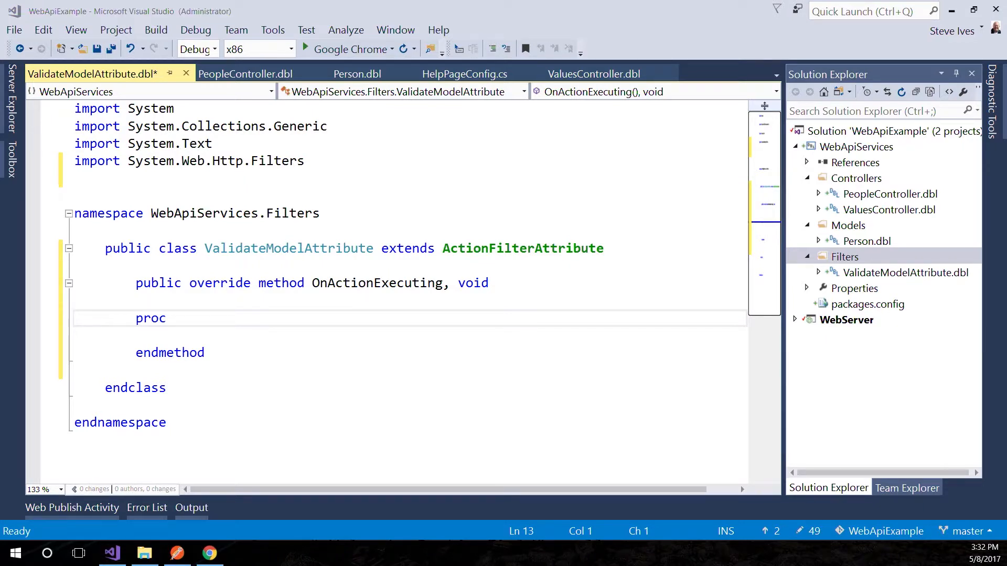
{"action": "type", "text": "required in context, @HttpActionContext"}
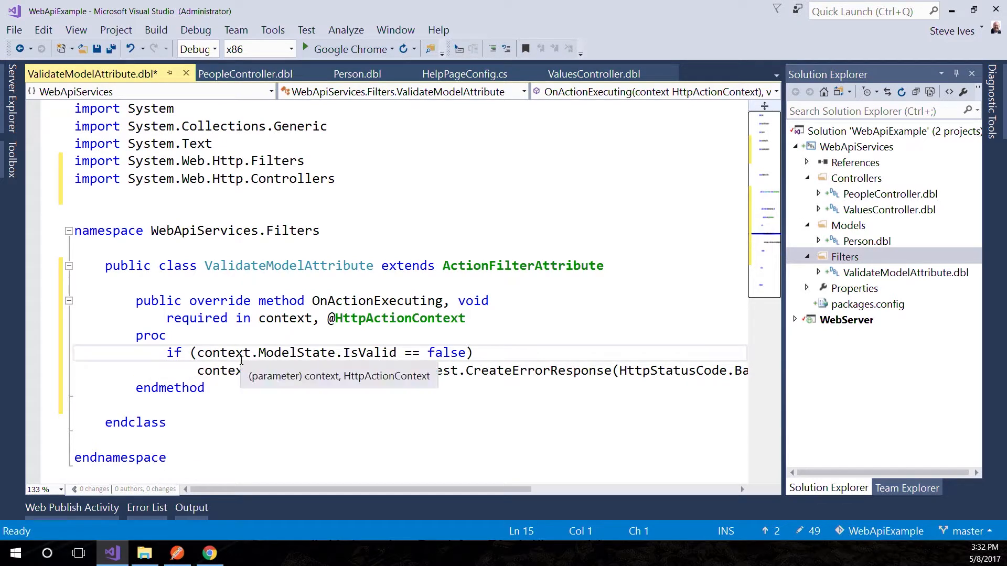
{"action": "left_click", "coordinate": [661, 370]}
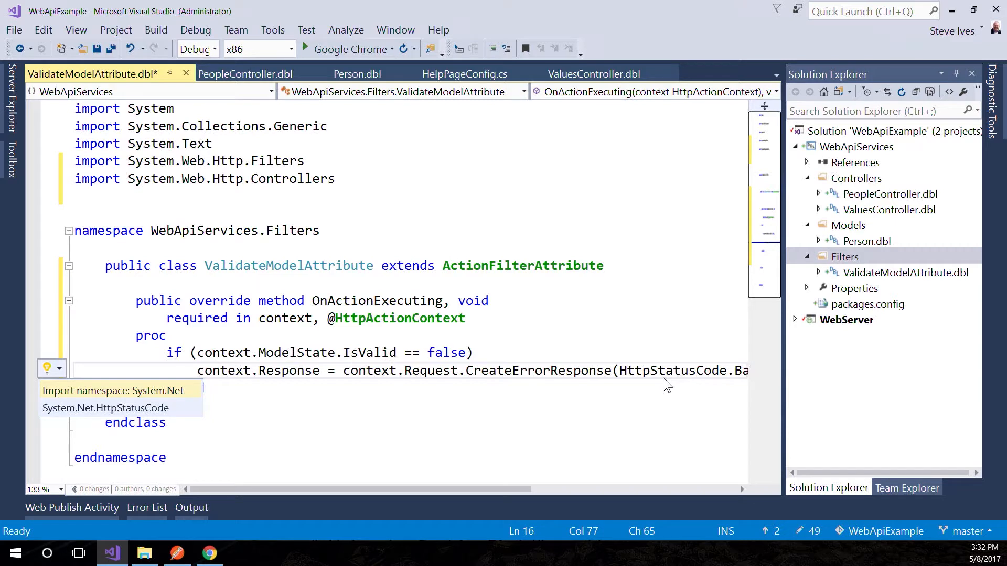
{"action": "left_click", "coordinate": [113, 390]}
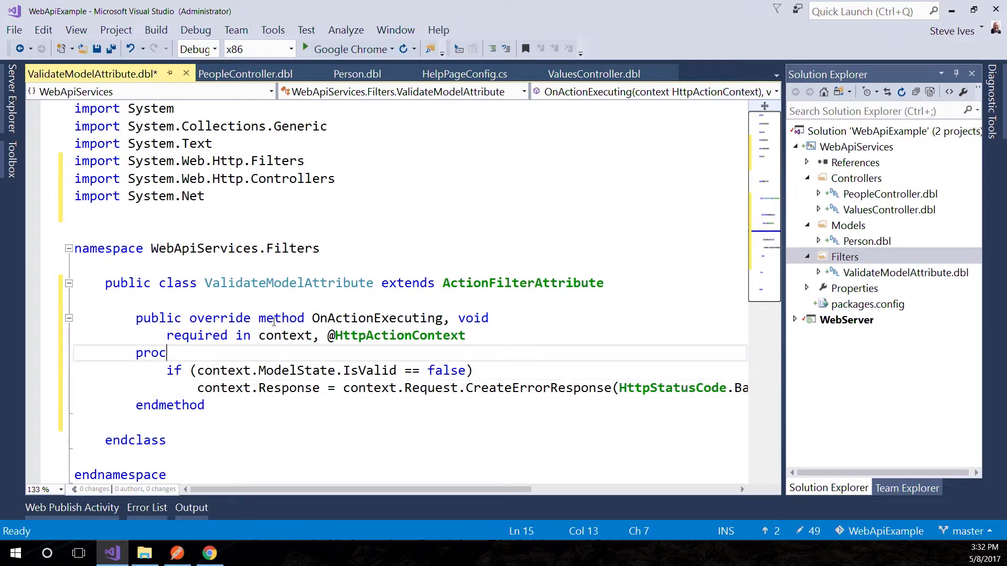
Set context.Response to a BadRequest error response when ModelState is invalid, importing System.Net.Http.
{"action": "double_click", "coordinate": [290, 370]}
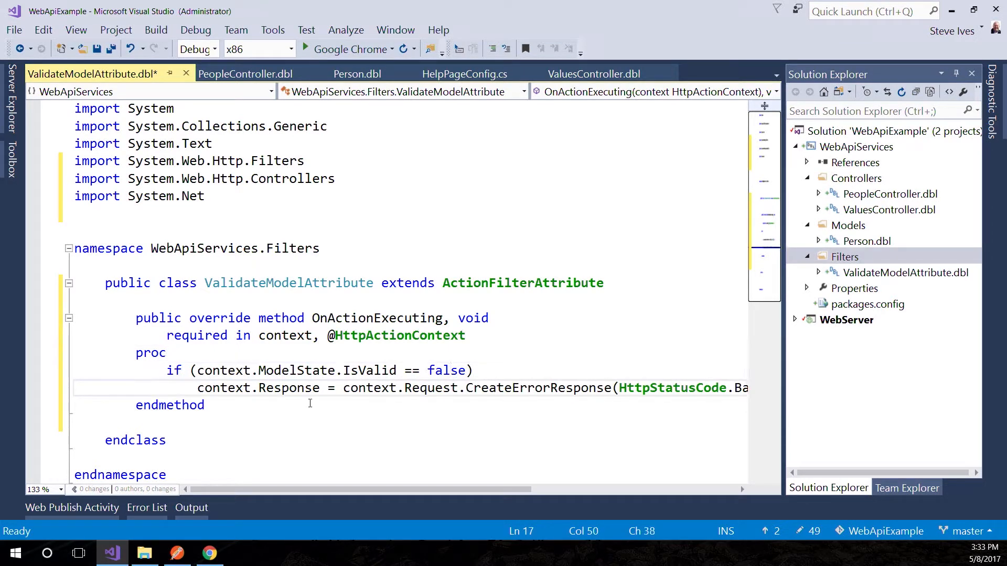
{"action": "left_click", "coordinate": [443, 387]}
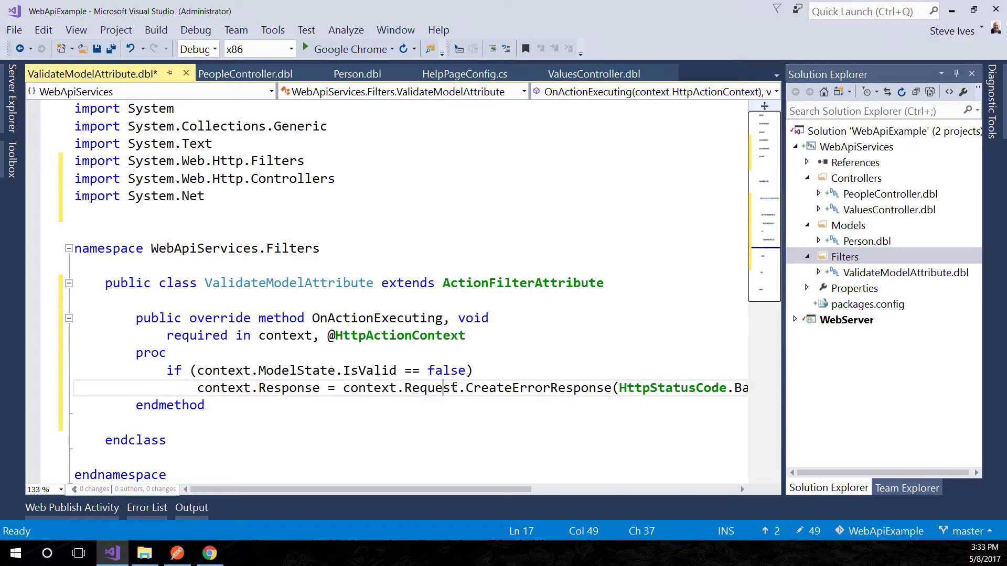
{"action": "scroll", "scroll_direction": "right", "scroll_amount": 3}
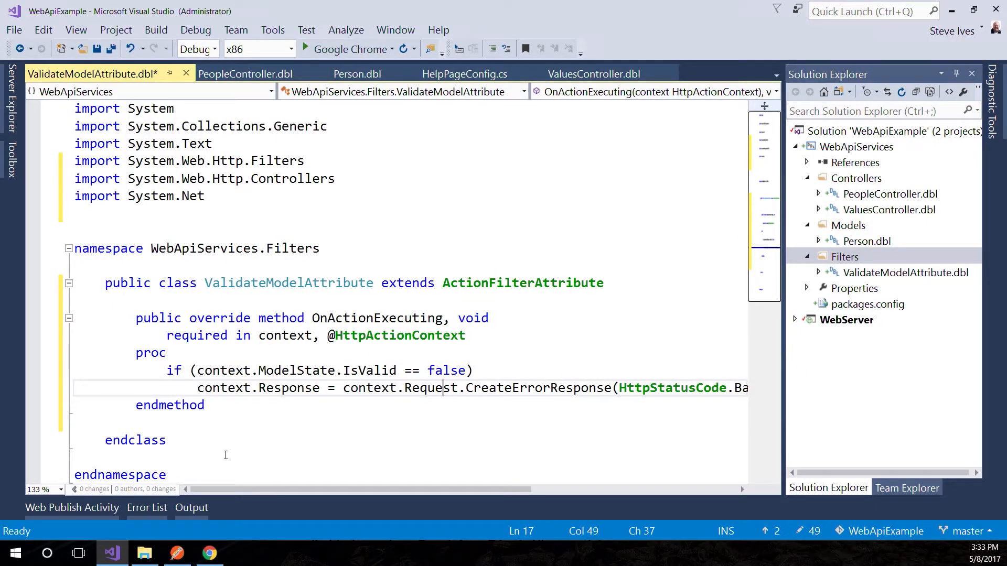
{"action": "left_click", "coordinate": [289, 336]}
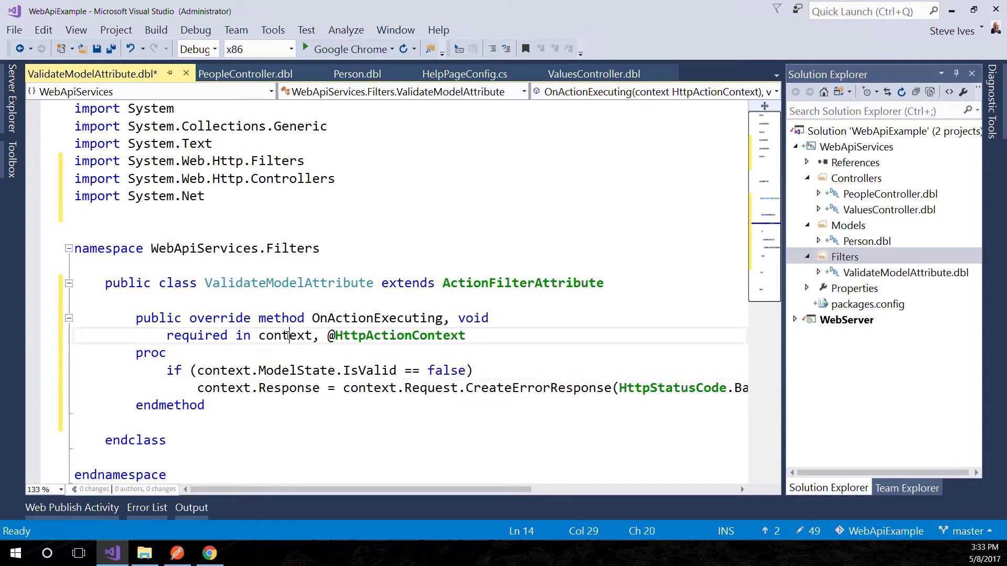
{"action": "double_click", "coordinate": [284, 336]}
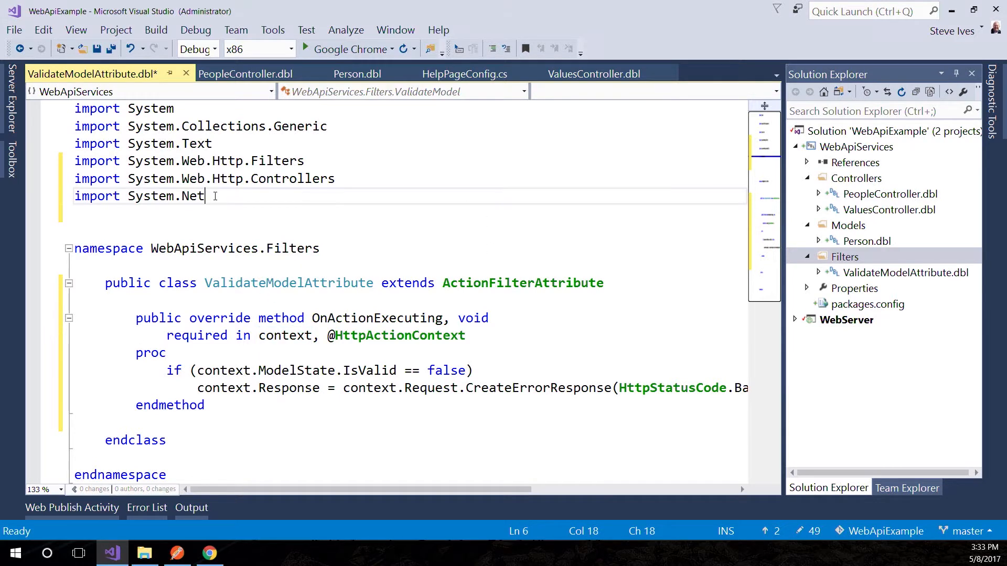
{"action": "type", "text": "System.Net.Http"}
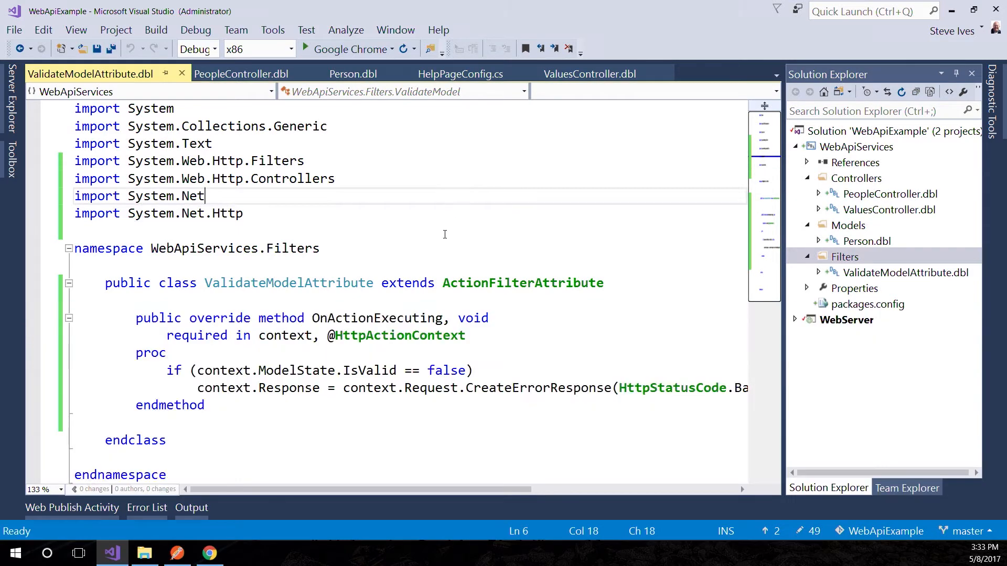
{"action": "scroll", "scroll_direction": "down", "scroll_amount": 3}
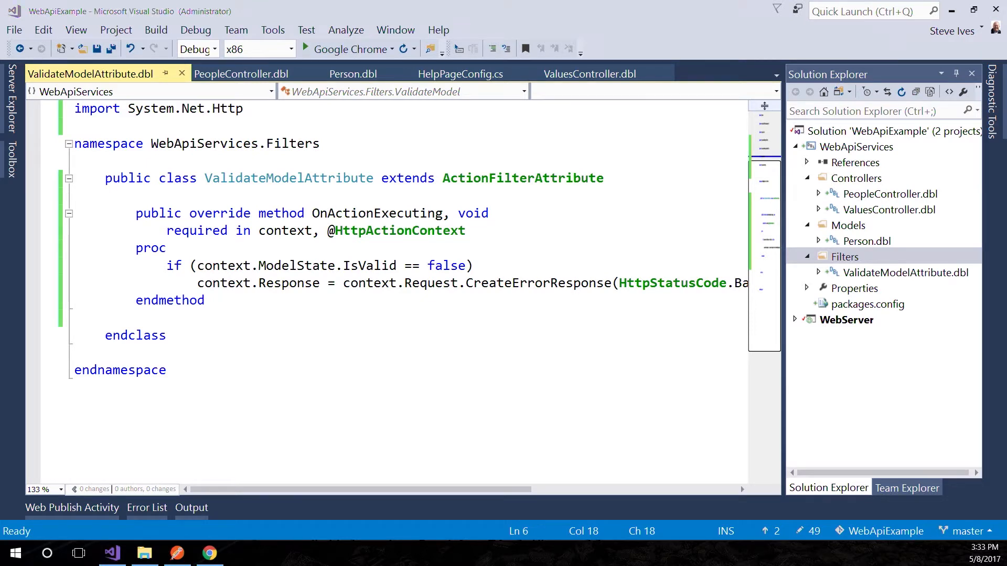
{"action": "mouse_move", "coordinate": [522, 178]}
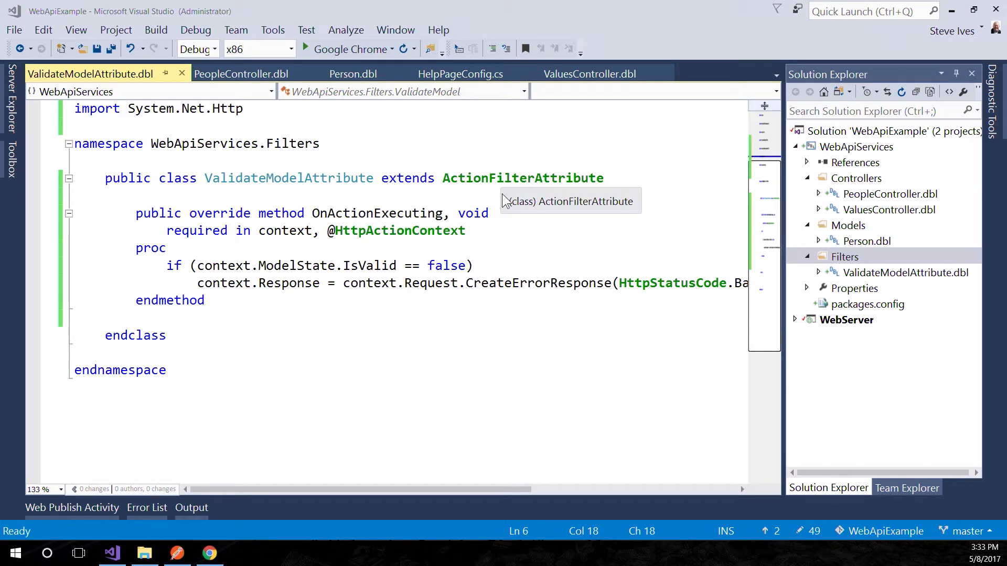
{"action": "mouse_move", "coordinate": [499, 193]}
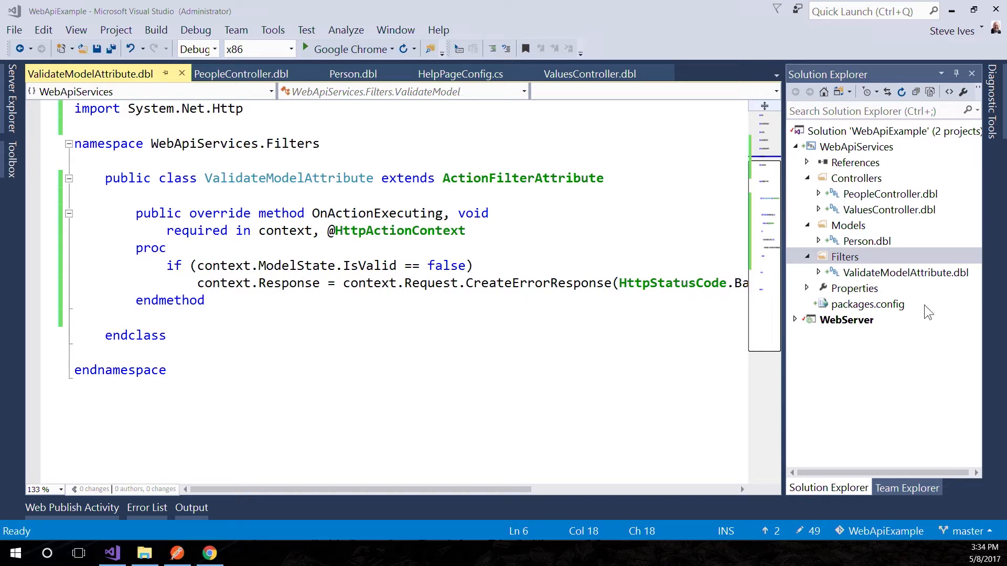
Add a global model-state validation comment and config.Filters.Add(new ValidateModelAttribute()) to WebApiConfig.cs Register.
{"action": "left_click", "coordinate": [846, 320]}
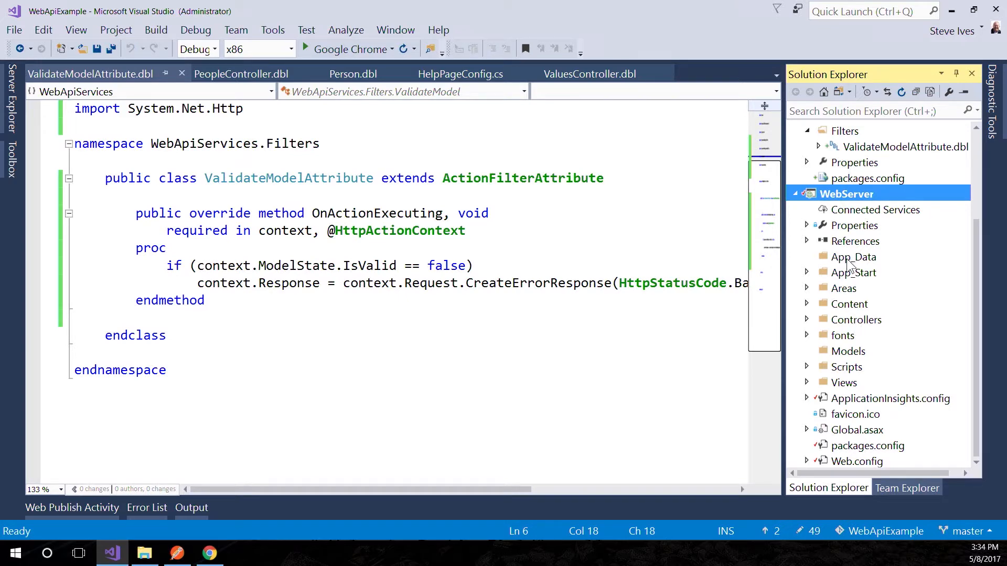
{"action": "double_click", "coordinate": [882, 335]}
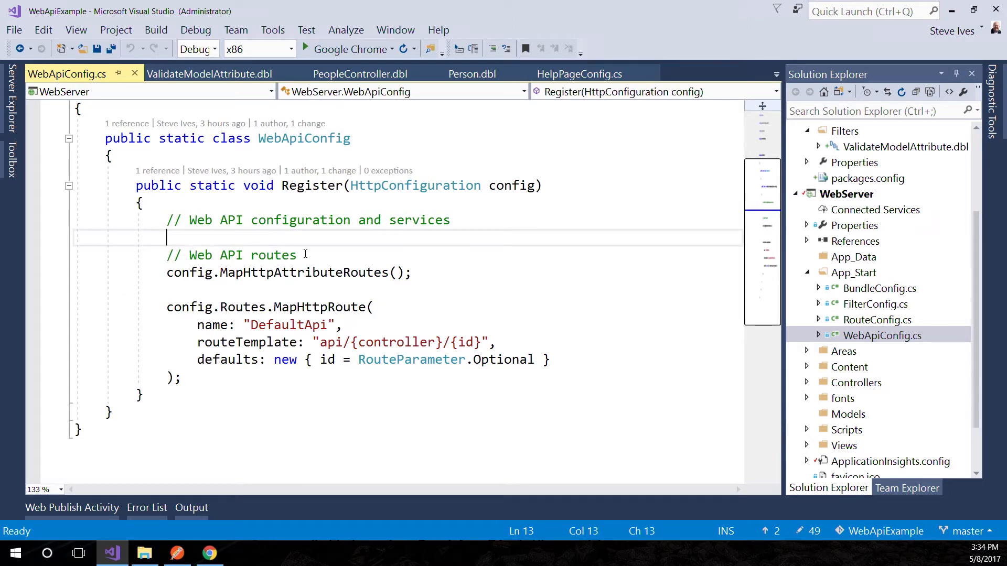
{"action": "type", "text": "//Implement global model state validation"}
{"action": "type", "text": "config.Filters.Add(new ValidateModelAttribute());"}
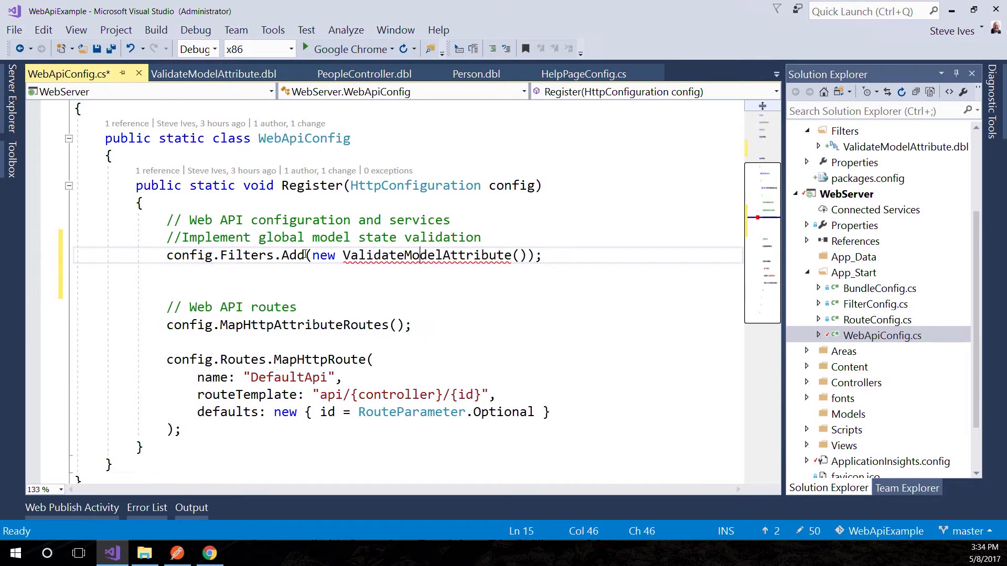
{"action": "double_click", "coordinate": [425, 255]}
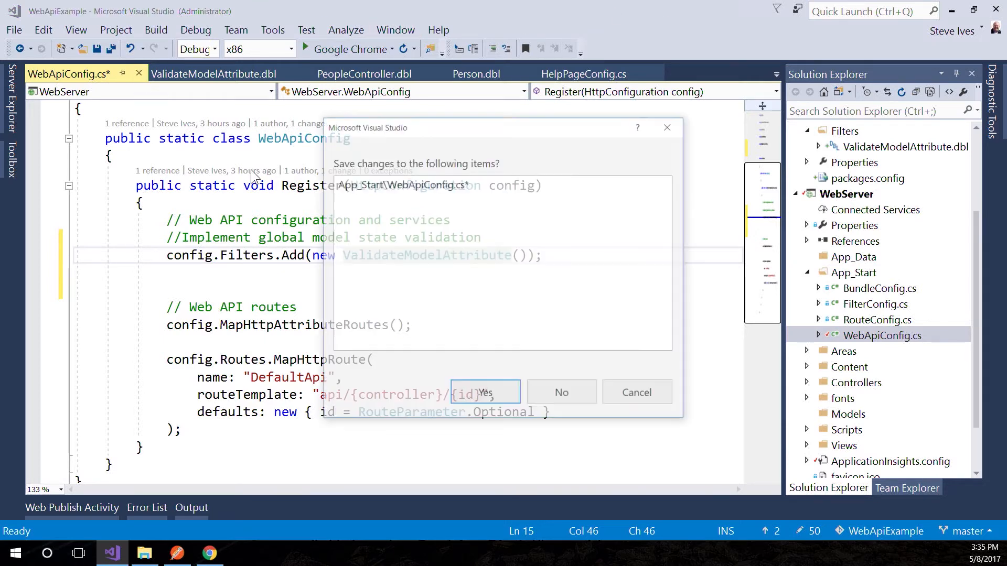
Save WebApiConfig.cs and delete the if (!ModelState.IsValid) block from PeopleController's Post method.
{"action": "left_click", "coordinate": [483, 392]}
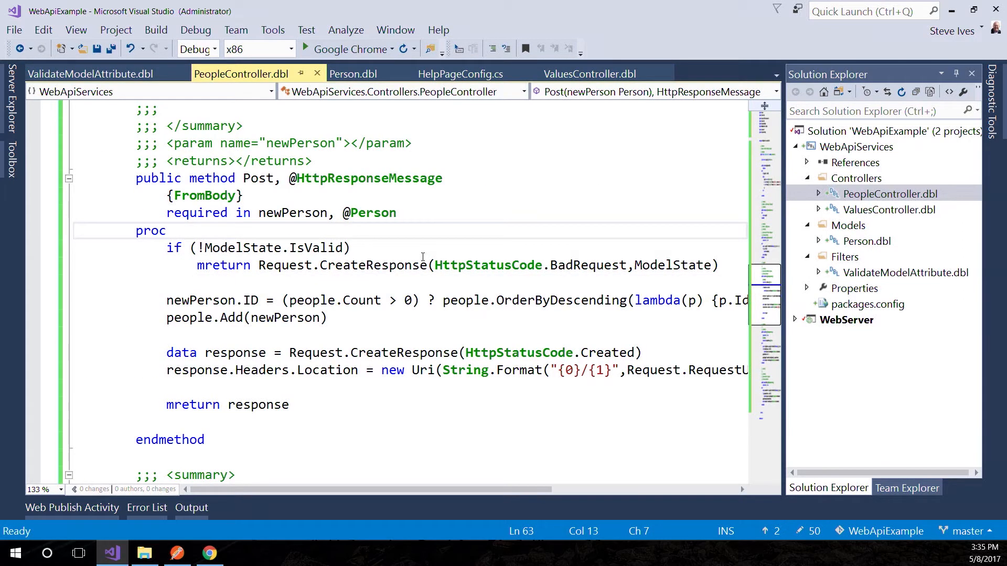
{"action": "left_click_drag", "start_coordinate": [166, 248], "coordinate": [717, 282]}
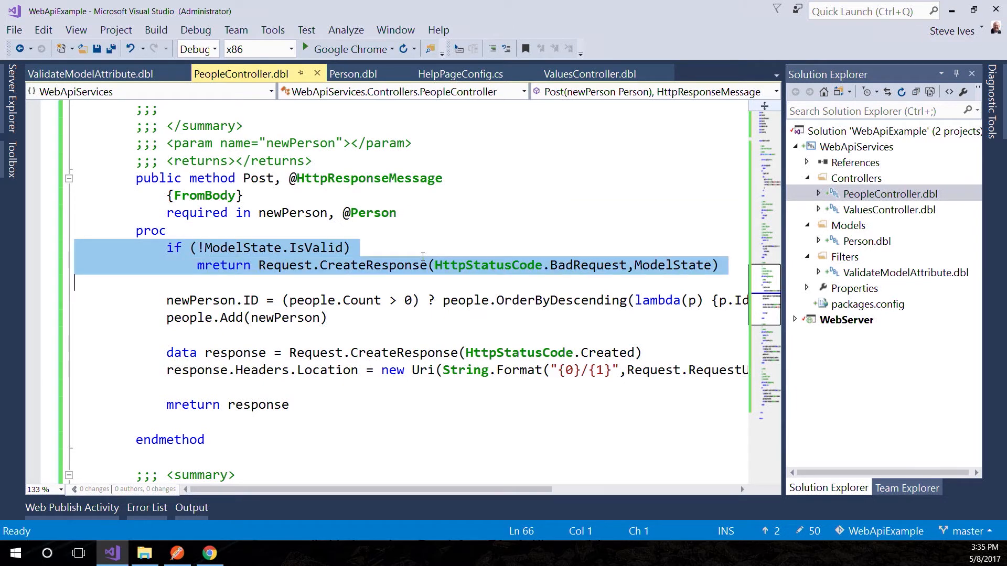
{"action": "key", "text": "Delete"}
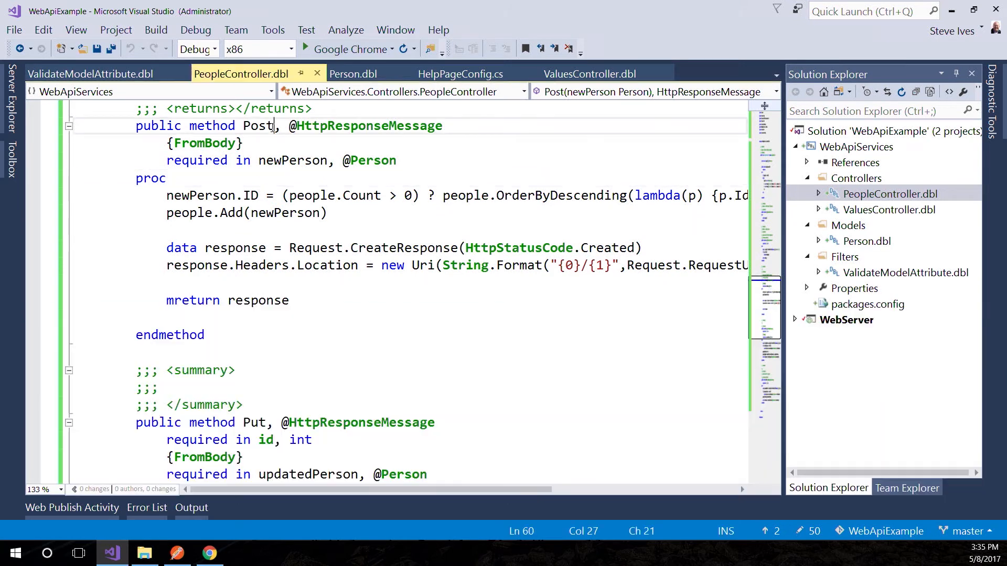
{"action": "scroll", "scroll_direction": "down", "scroll_amount": 3}
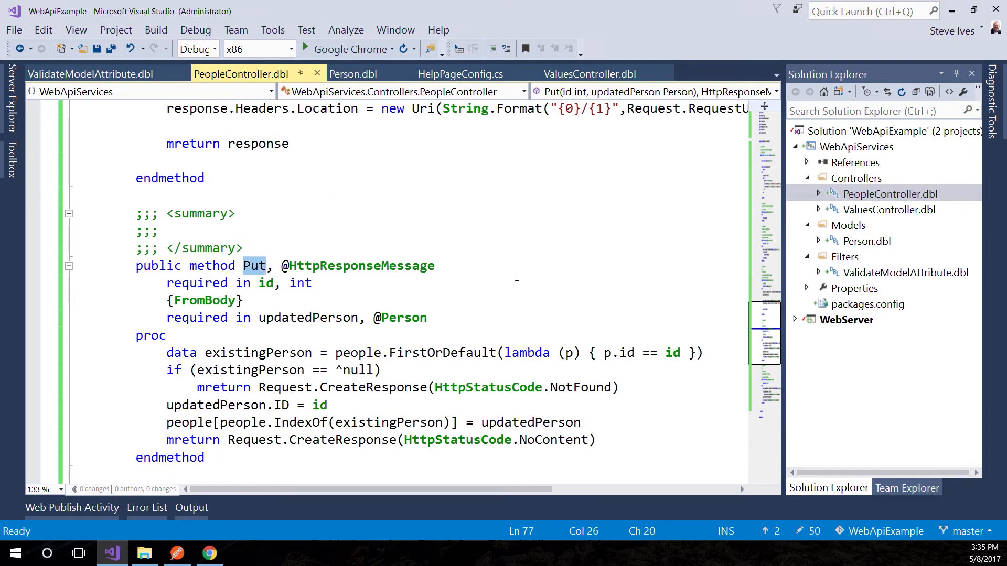
{"action": "mouse_move", "coordinate": [639, 58]}
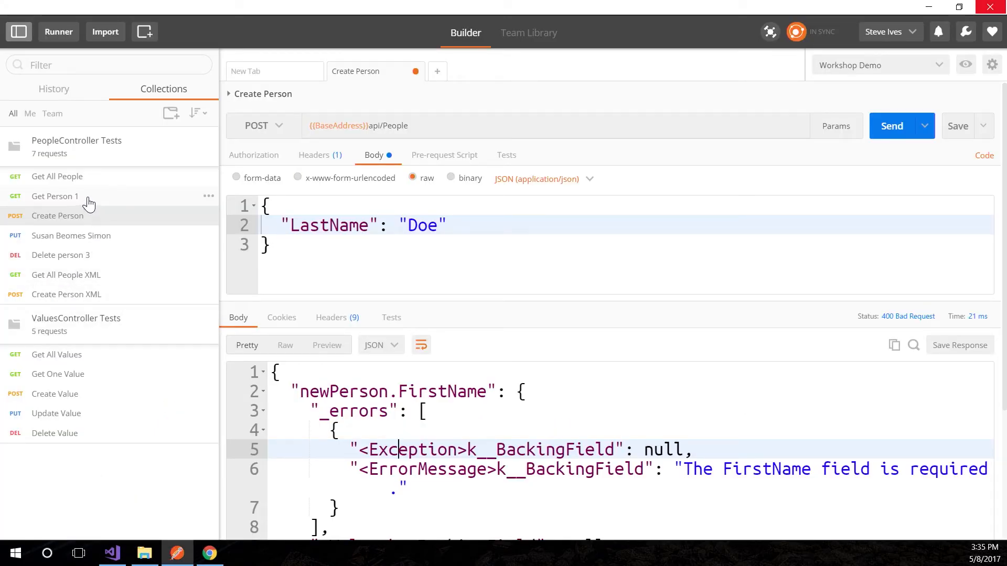
Send Create Person requests, the second with FirstName trimmed to Susan, getting 201 Created.
{"action": "left_click", "coordinate": [56, 176]}
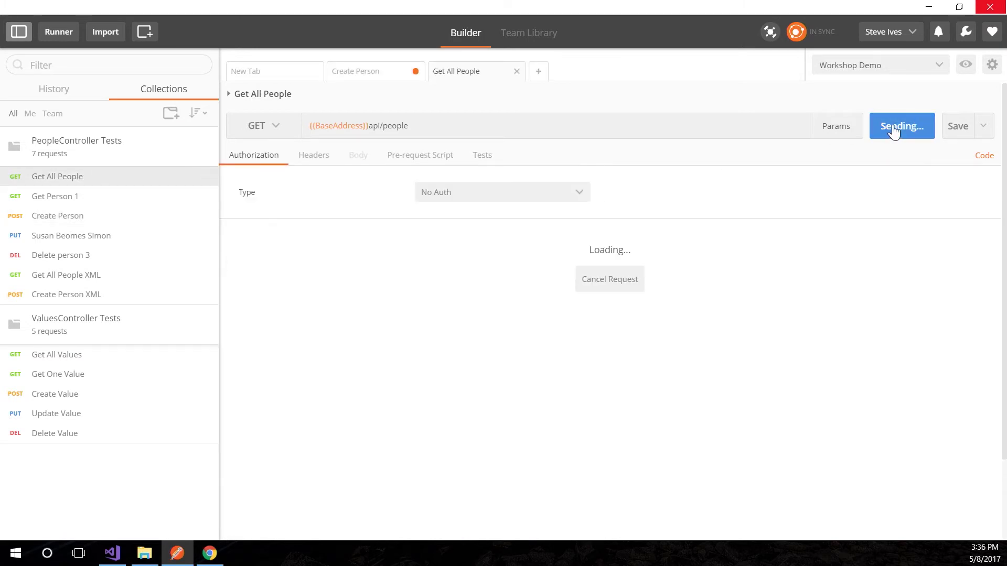
{"action": "mouse_move", "coordinate": [199, 259]}
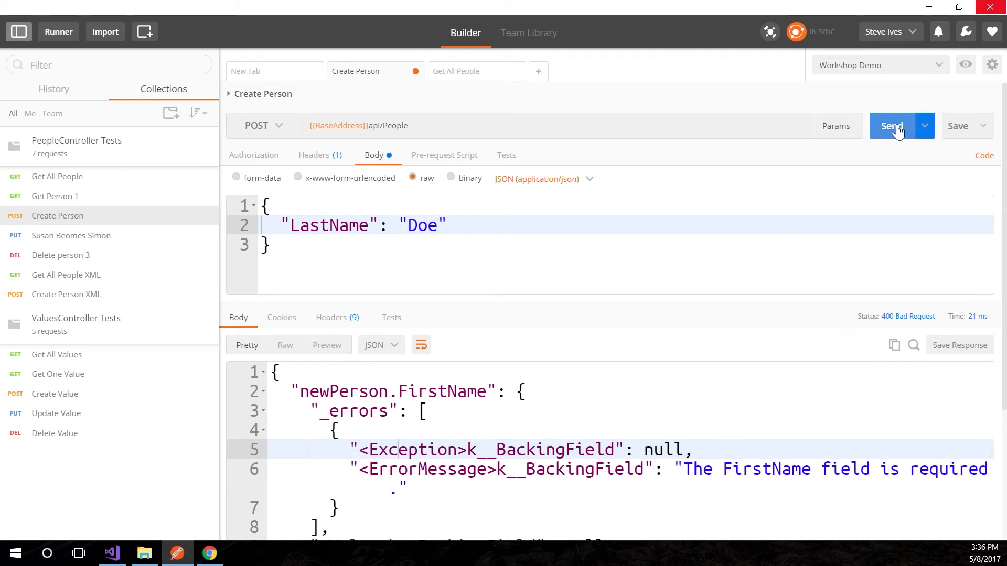
{"action": "left_click", "coordinate": [891, 126]}
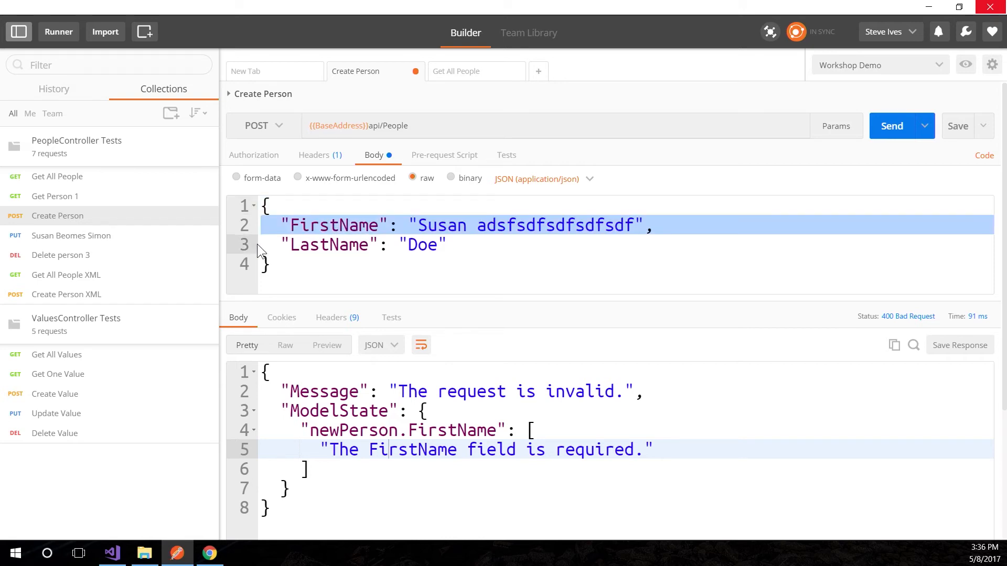
{"action": "key", "text": "Delete"}
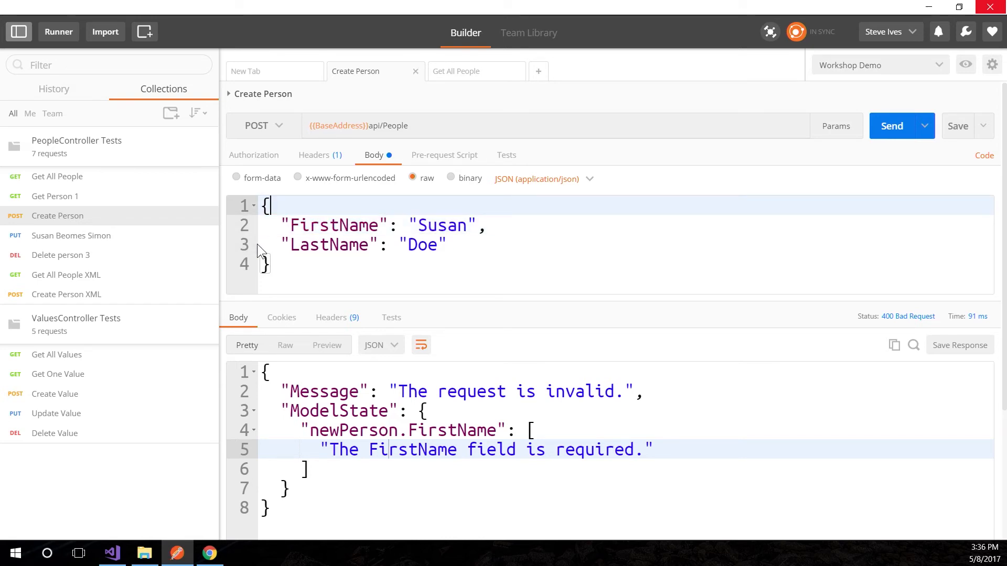
{"action": "left_click", "coordinate": [892, 126]}
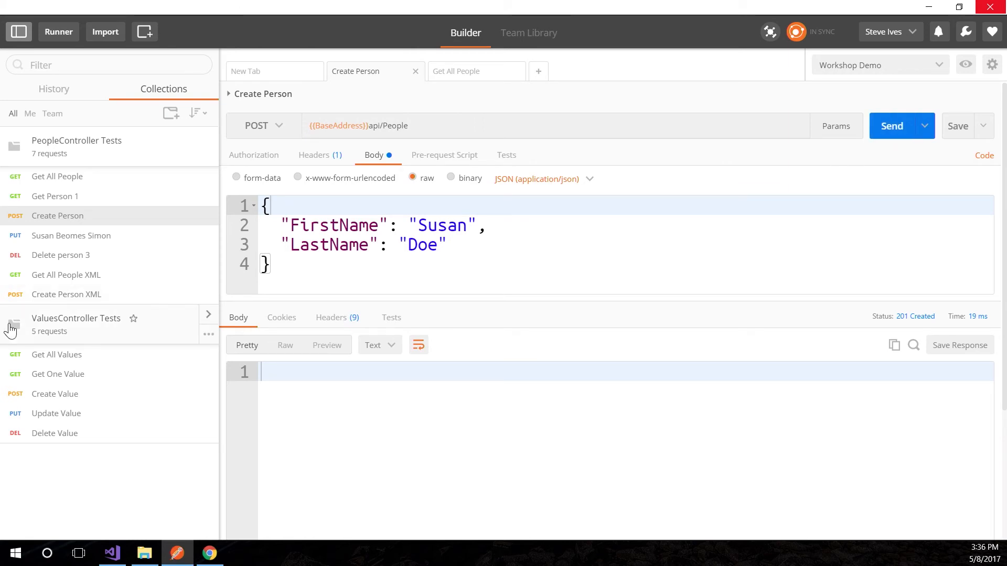
Send the Susan Becomes Simon PUT without LastName and get 400 with a LastName-required message.
{"action": "left_click", "coordinate": [70, 236]}
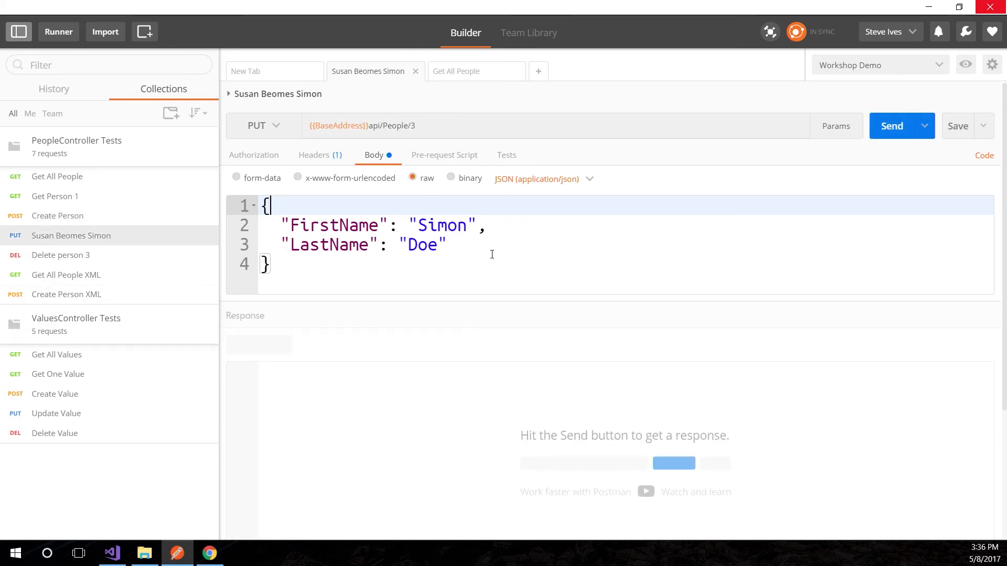
{"action": "key", "text": "Delete"}
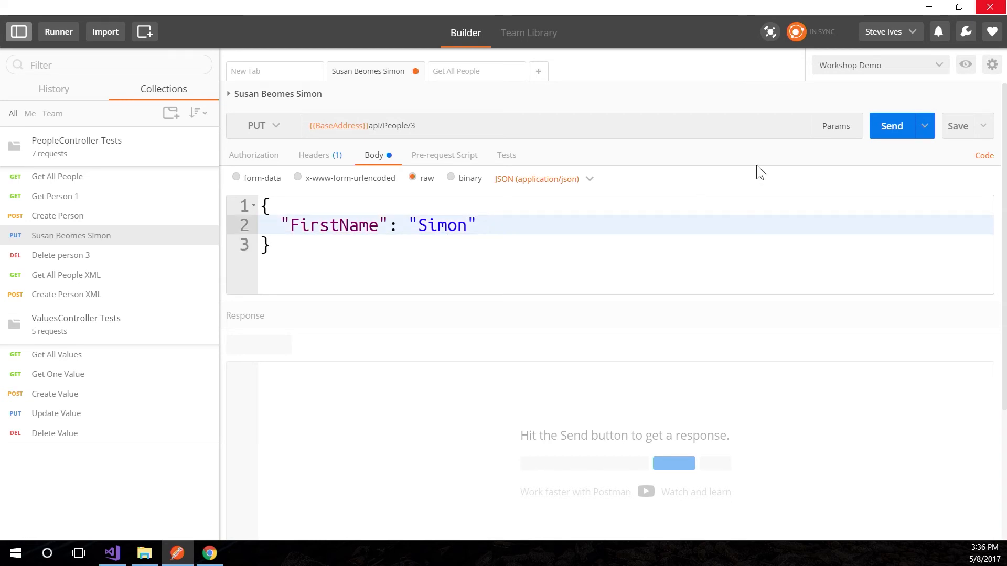
{"action": "left_click", "coordinate": [891, 124]}
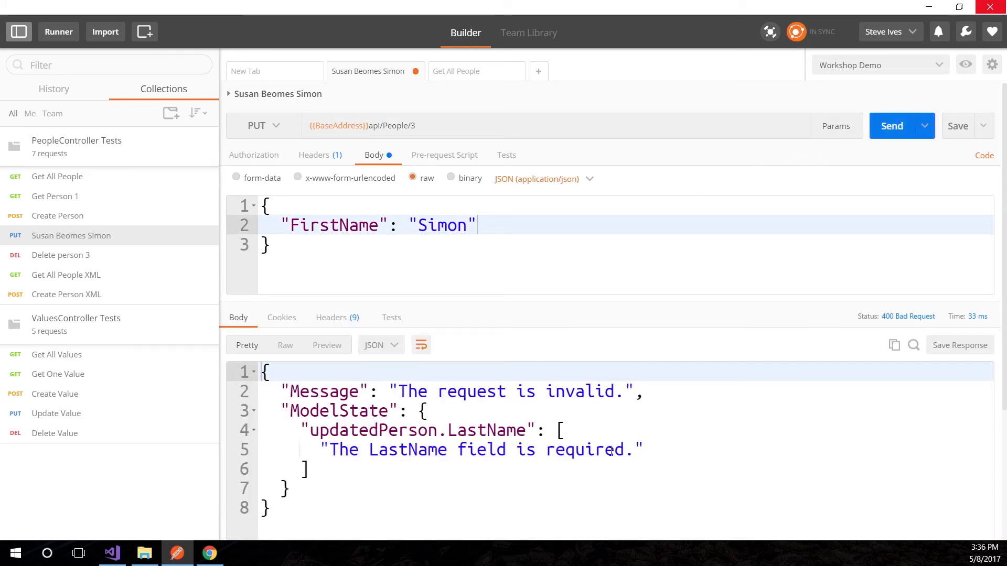